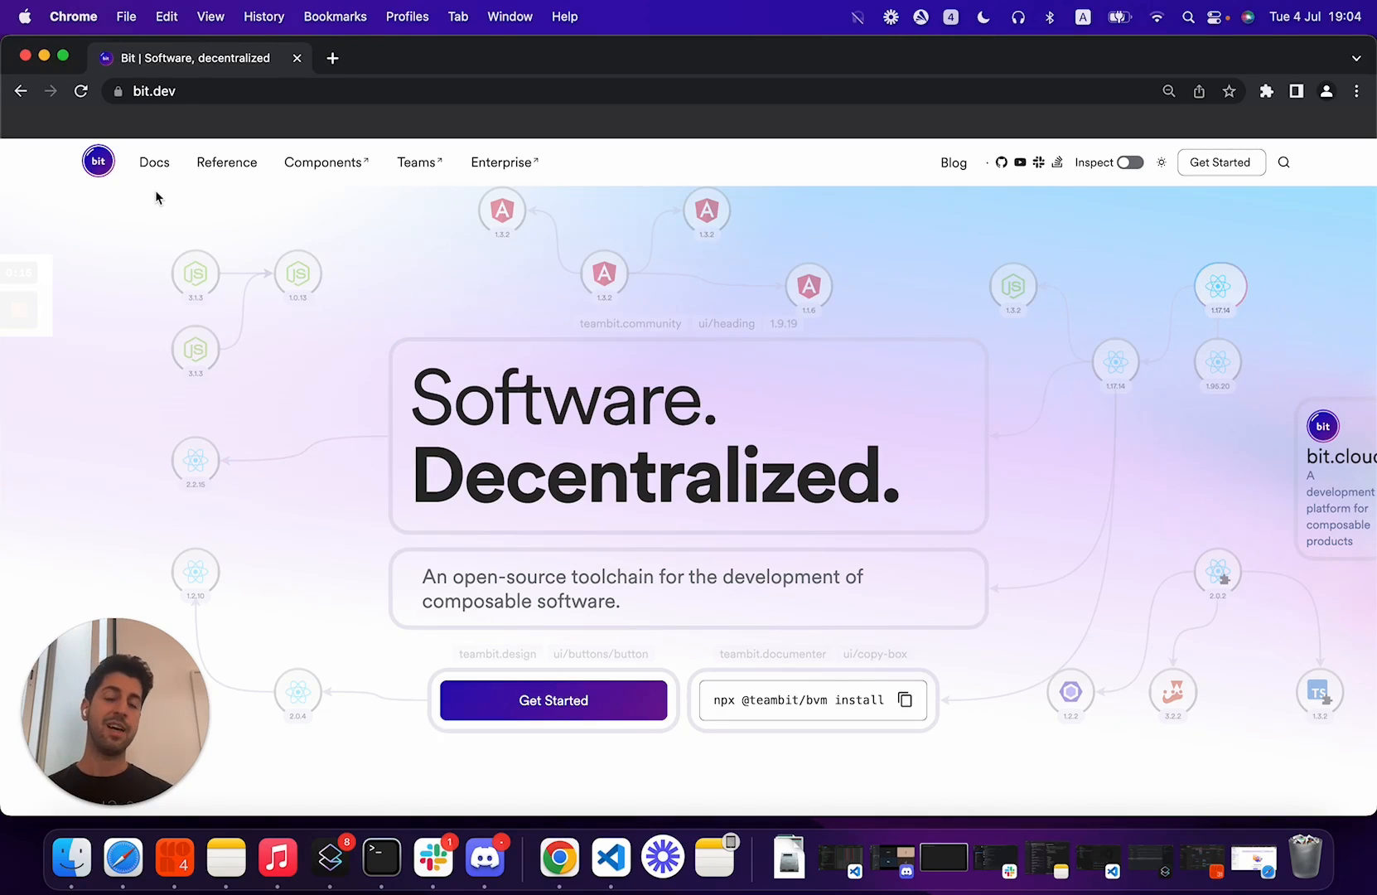
{"action": "mouse_move", "coordinate": [1218, 364]}
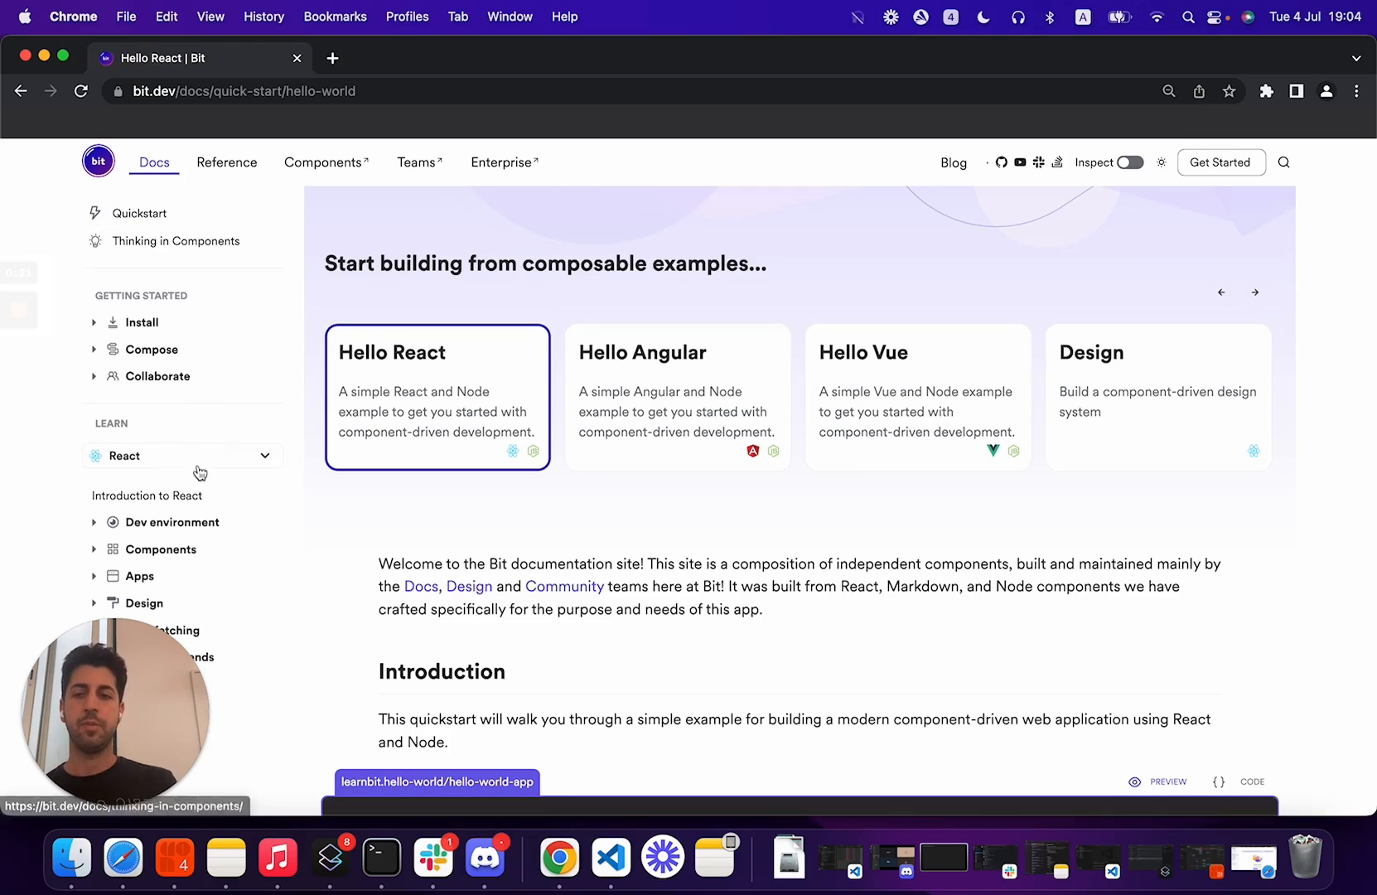
- View the 'Set up your environment' guide for creating a React env in the Bit docs
{"action": "left_click", "coordinate": [172, 522]}
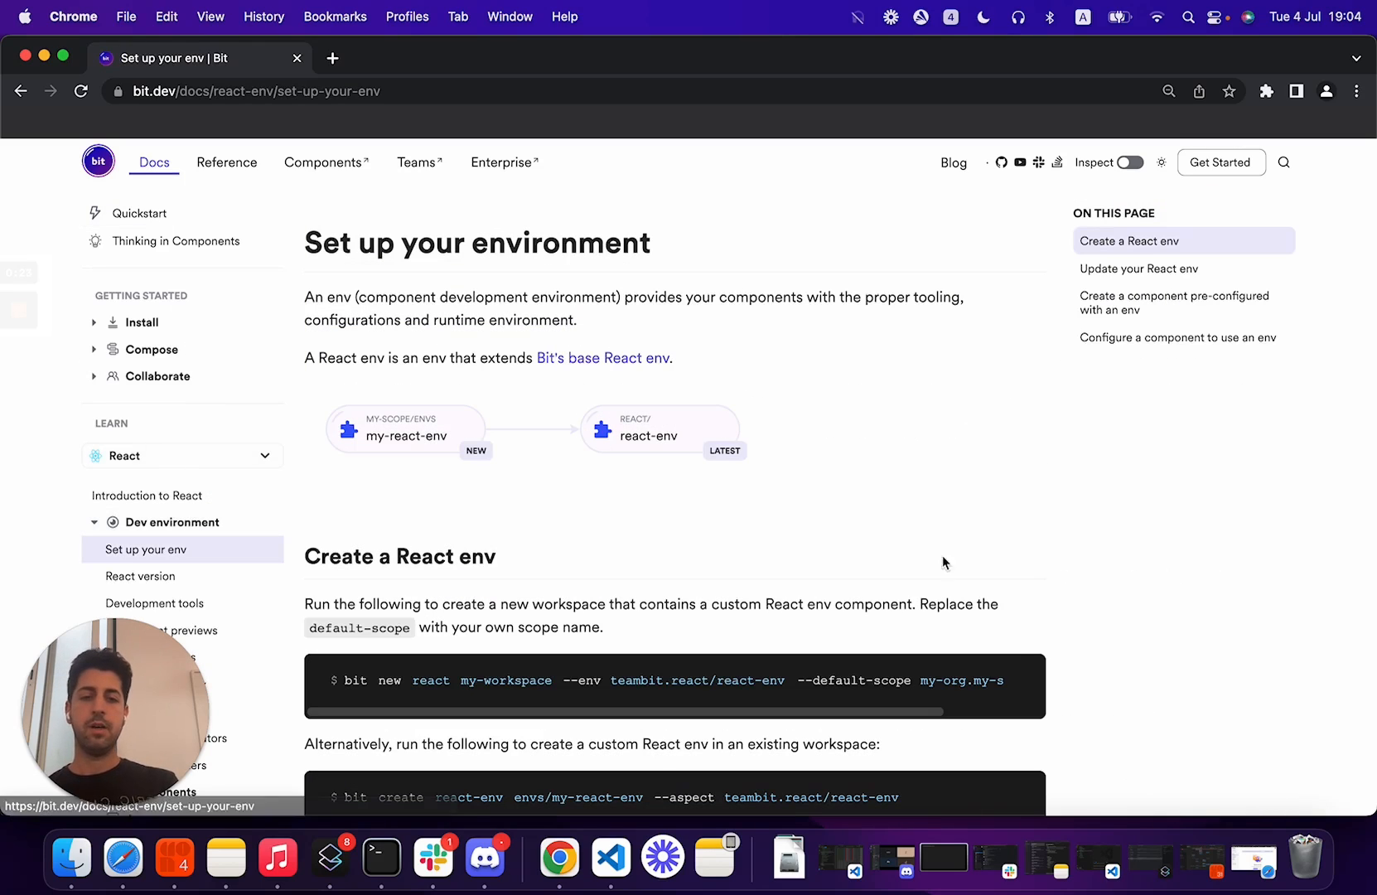
{"action": "mouse_move", "coordinate": [690, 686]}
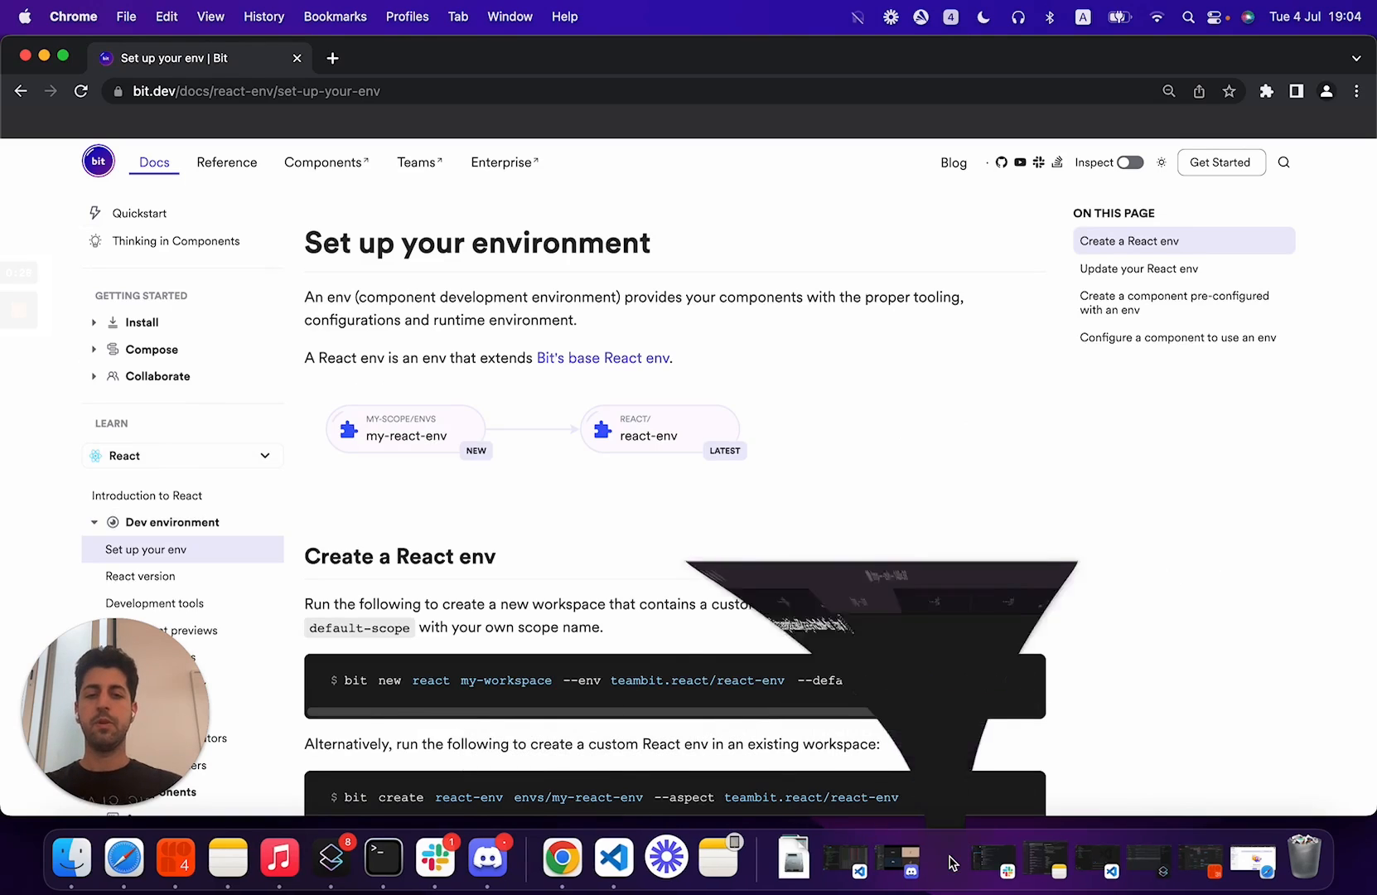
- Run bit new react with default scope itaymendel.demo-workspace and workspace name my-first-ws
{"action": "left_click", "coordinate": [381, 857]}
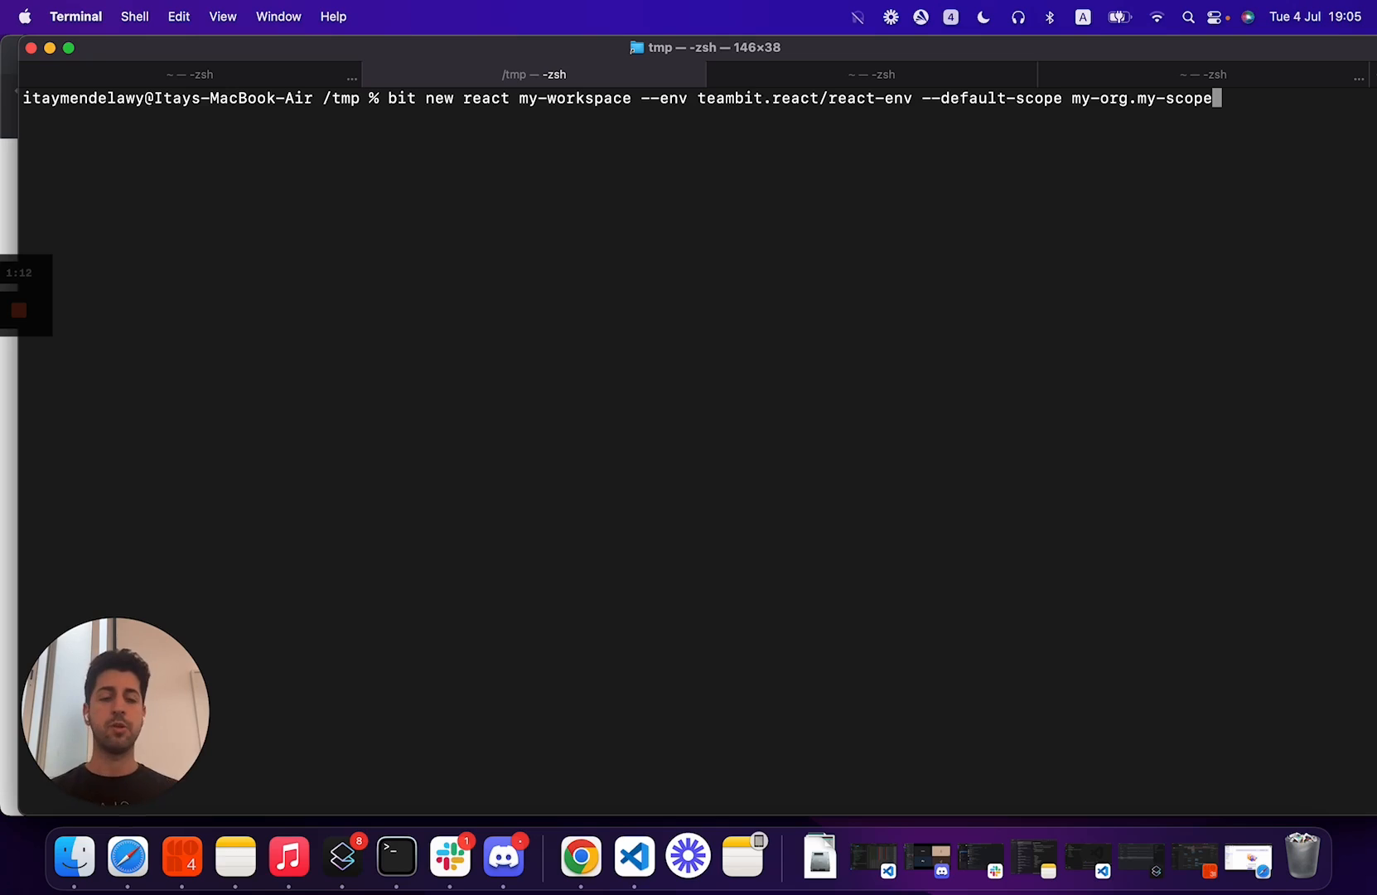
{"action": "key", "text": "backspace"}
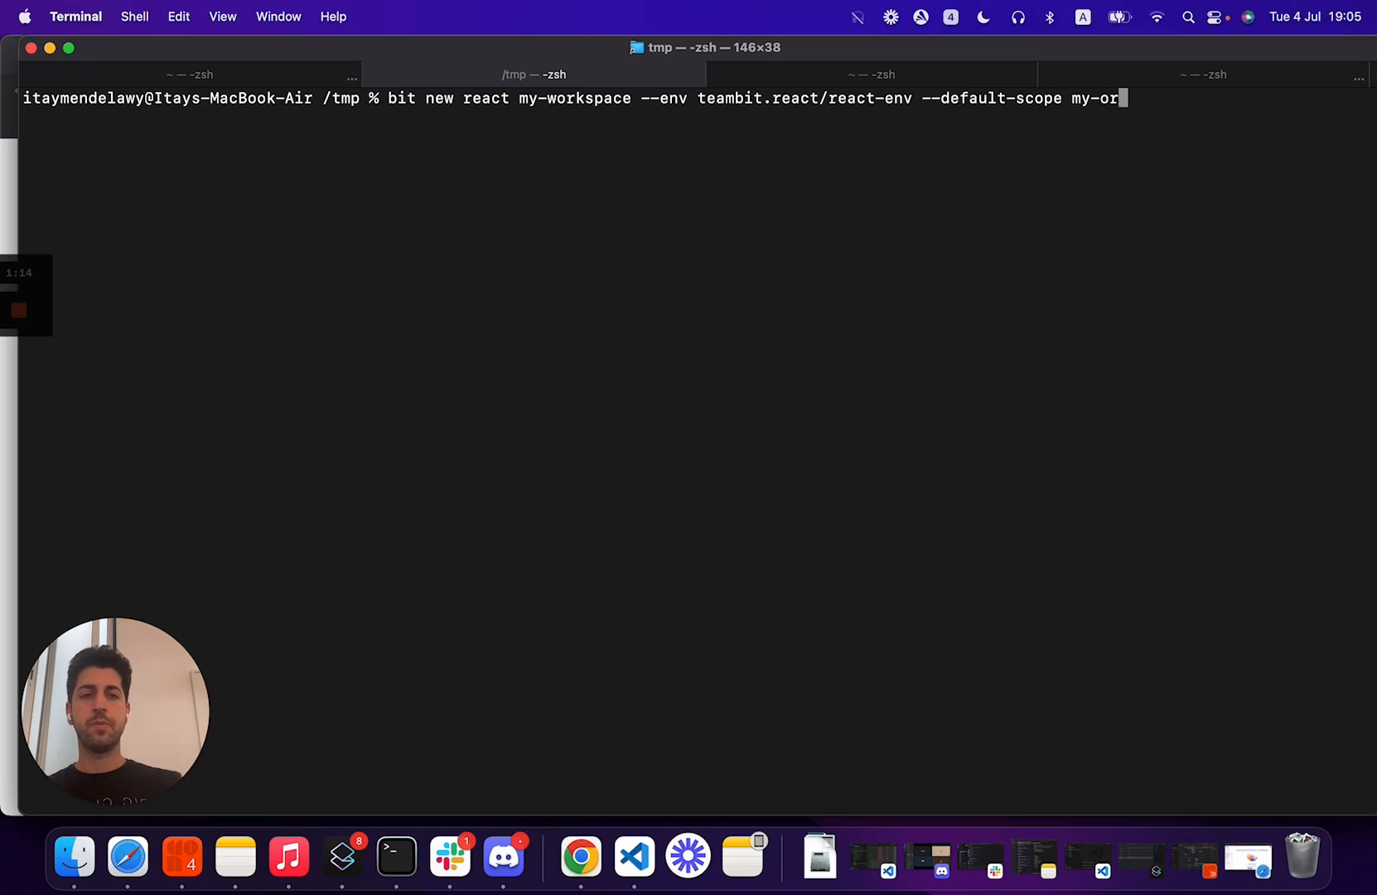
{"action": "type", "text": "itayme"}
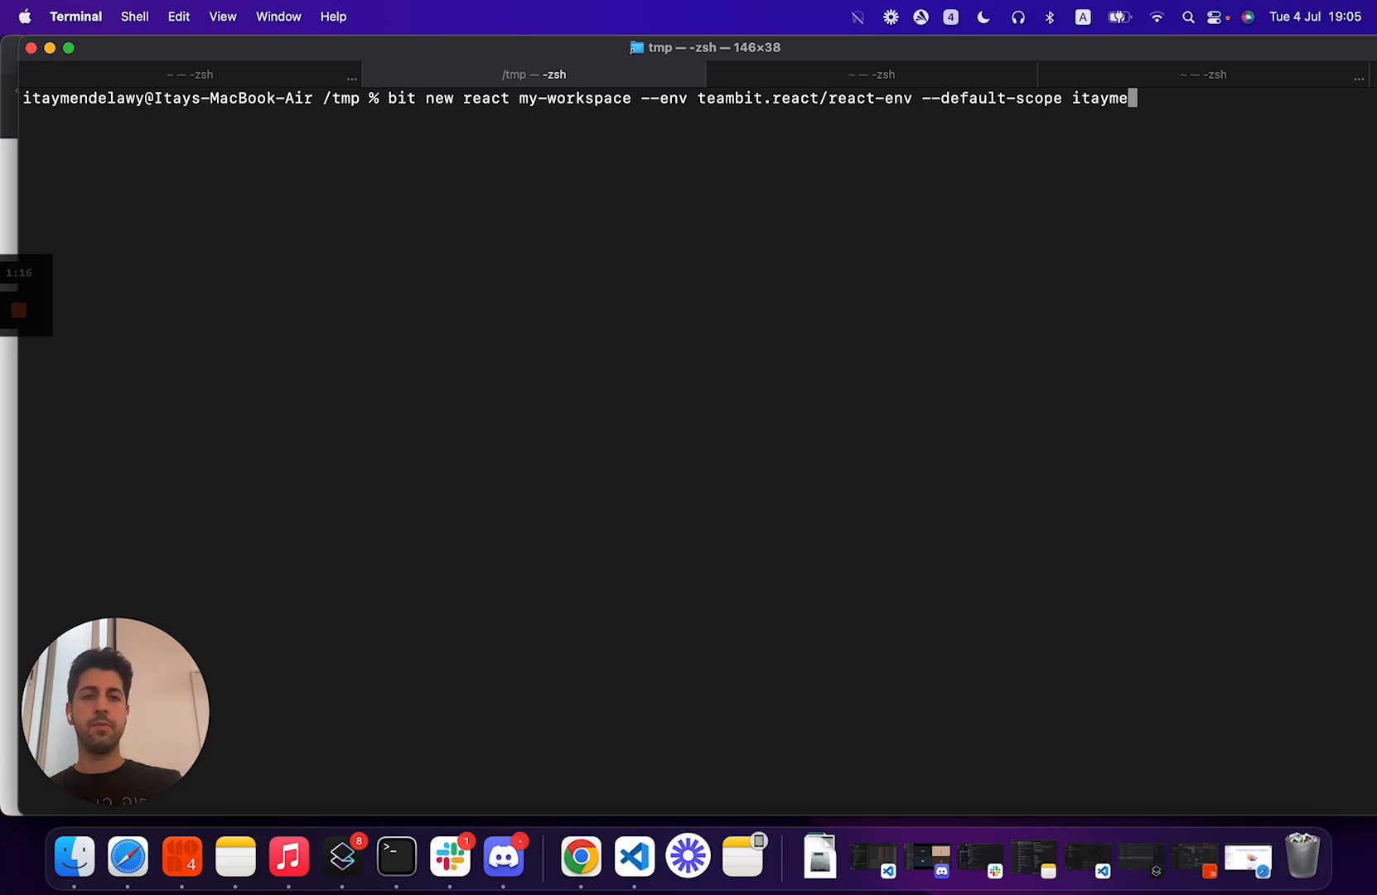
{"action": "type", "text": "ndel.demo-"}
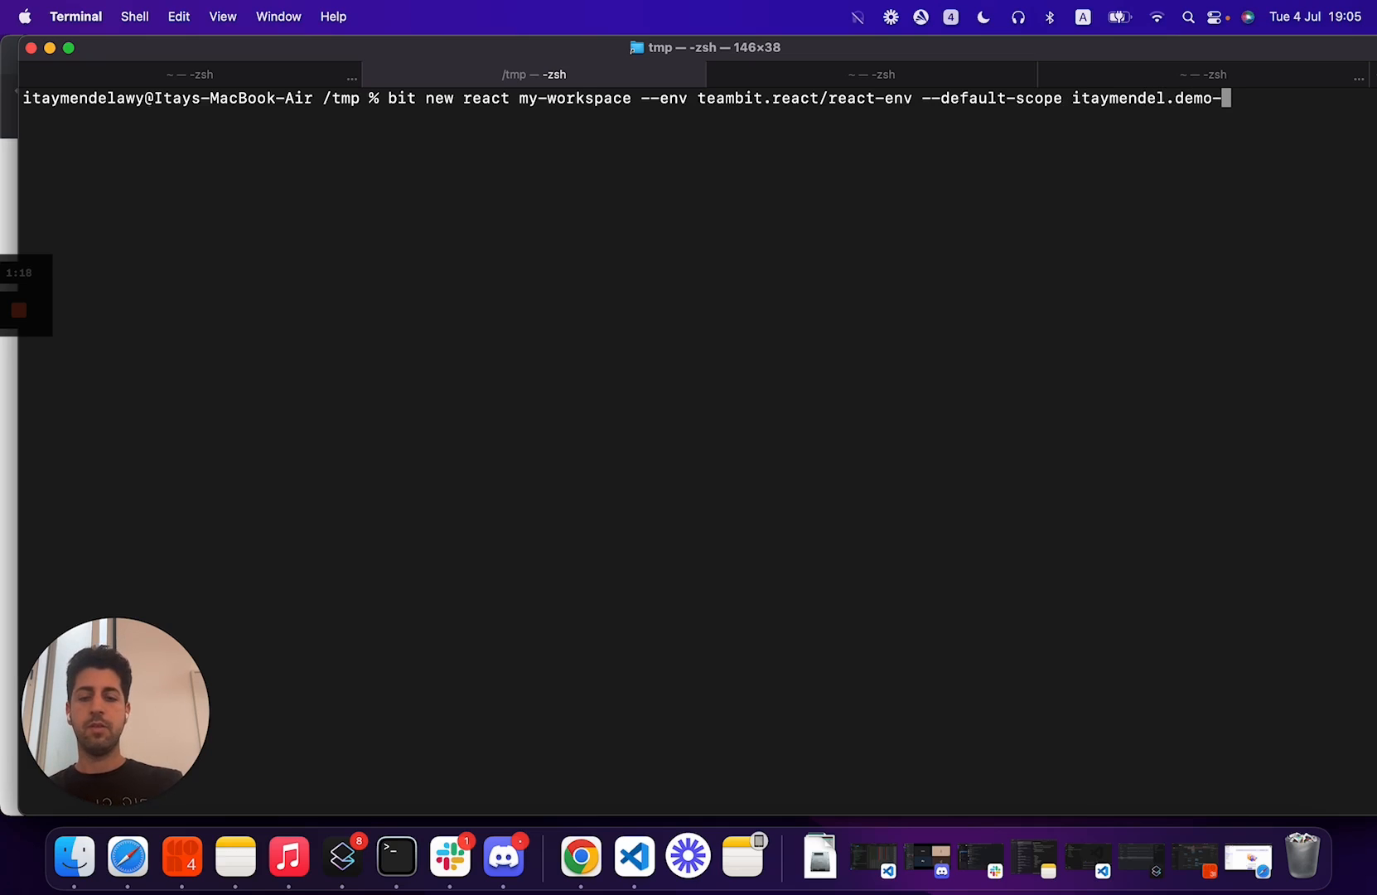
{"action": "type", "text": "workspace"}
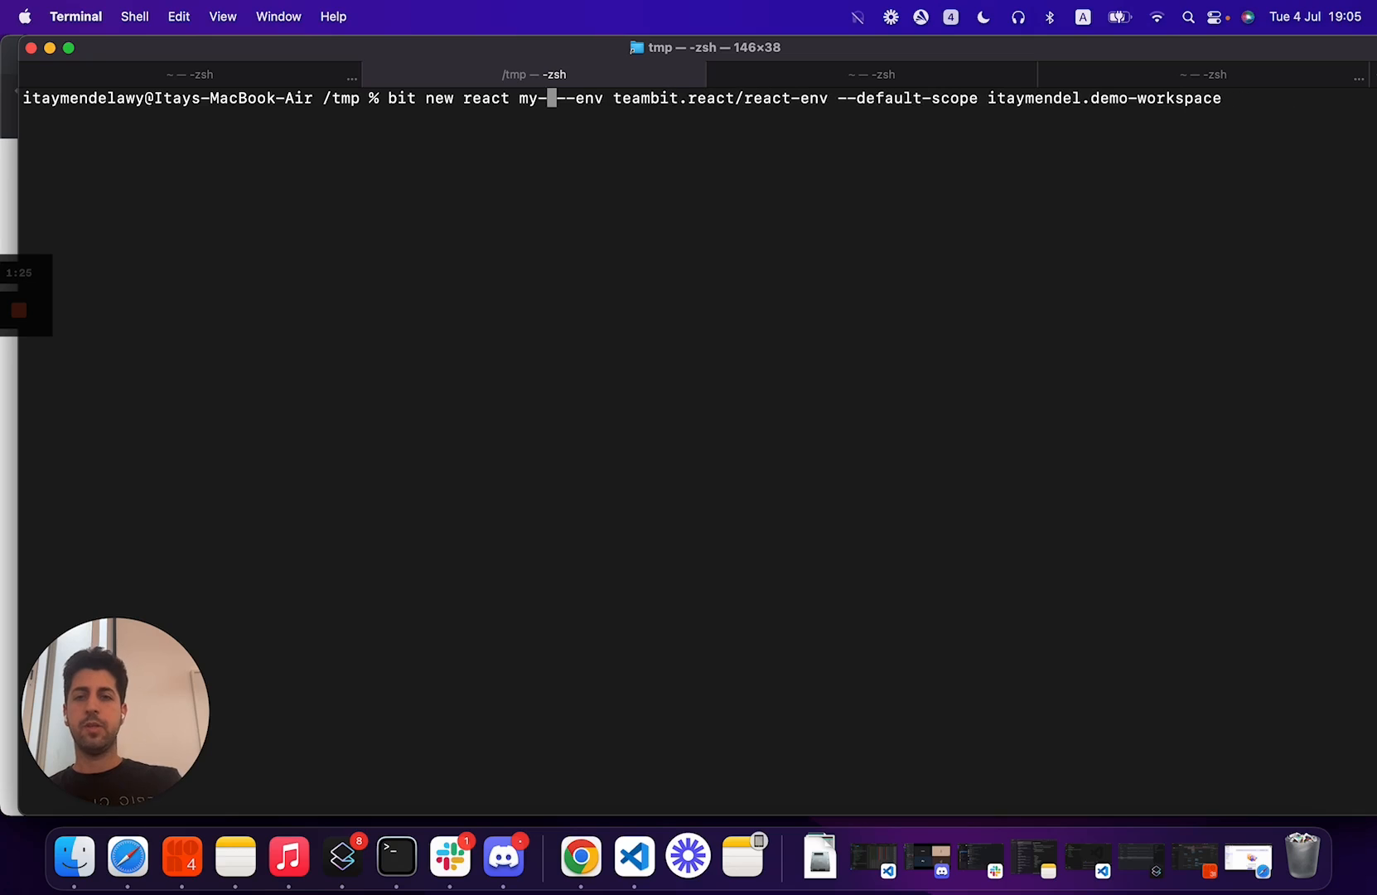
{"action": "type", "text": "first-ws"}
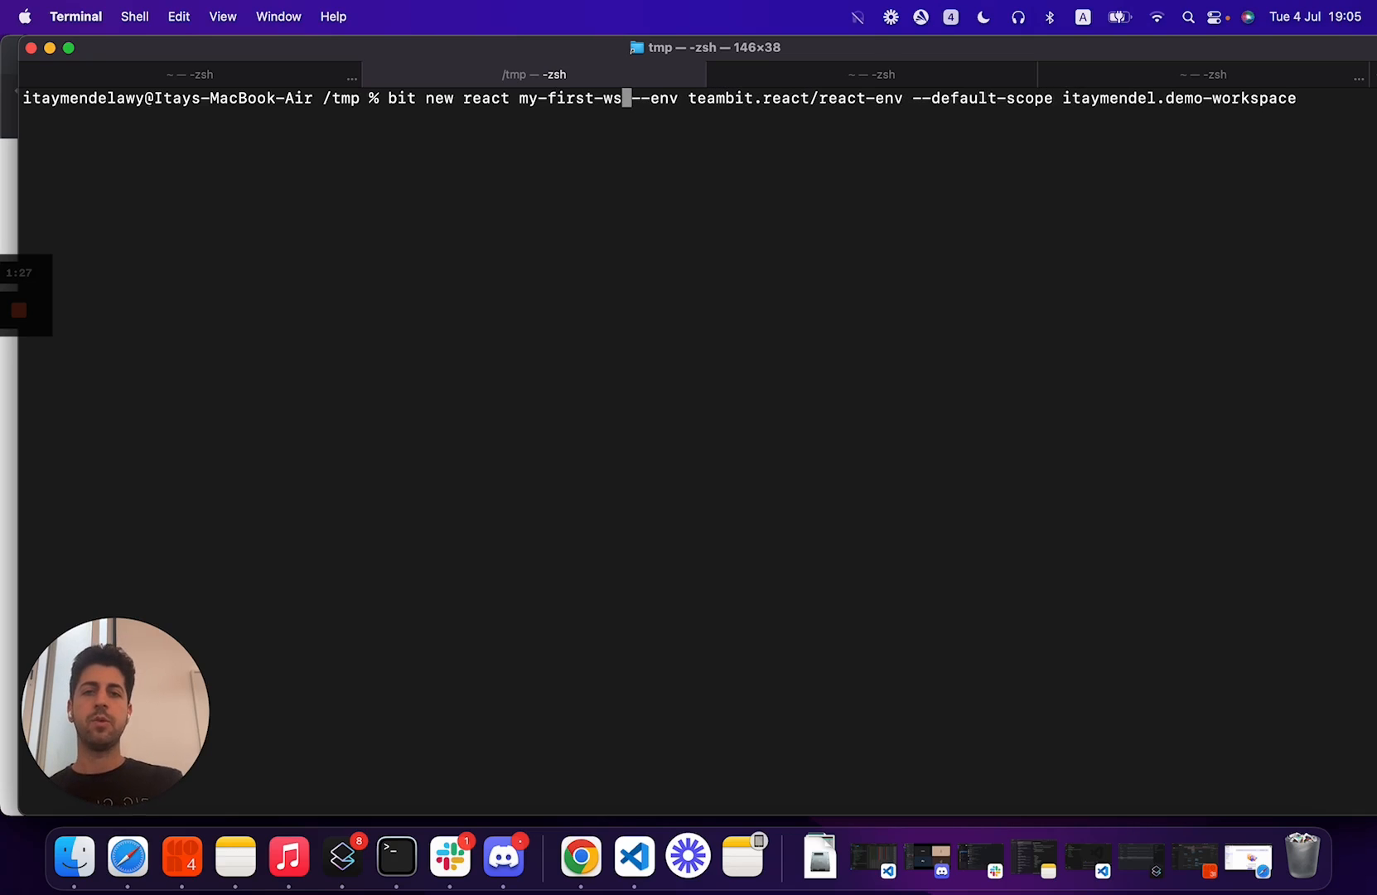
{"action": "key", "text": "Return"}
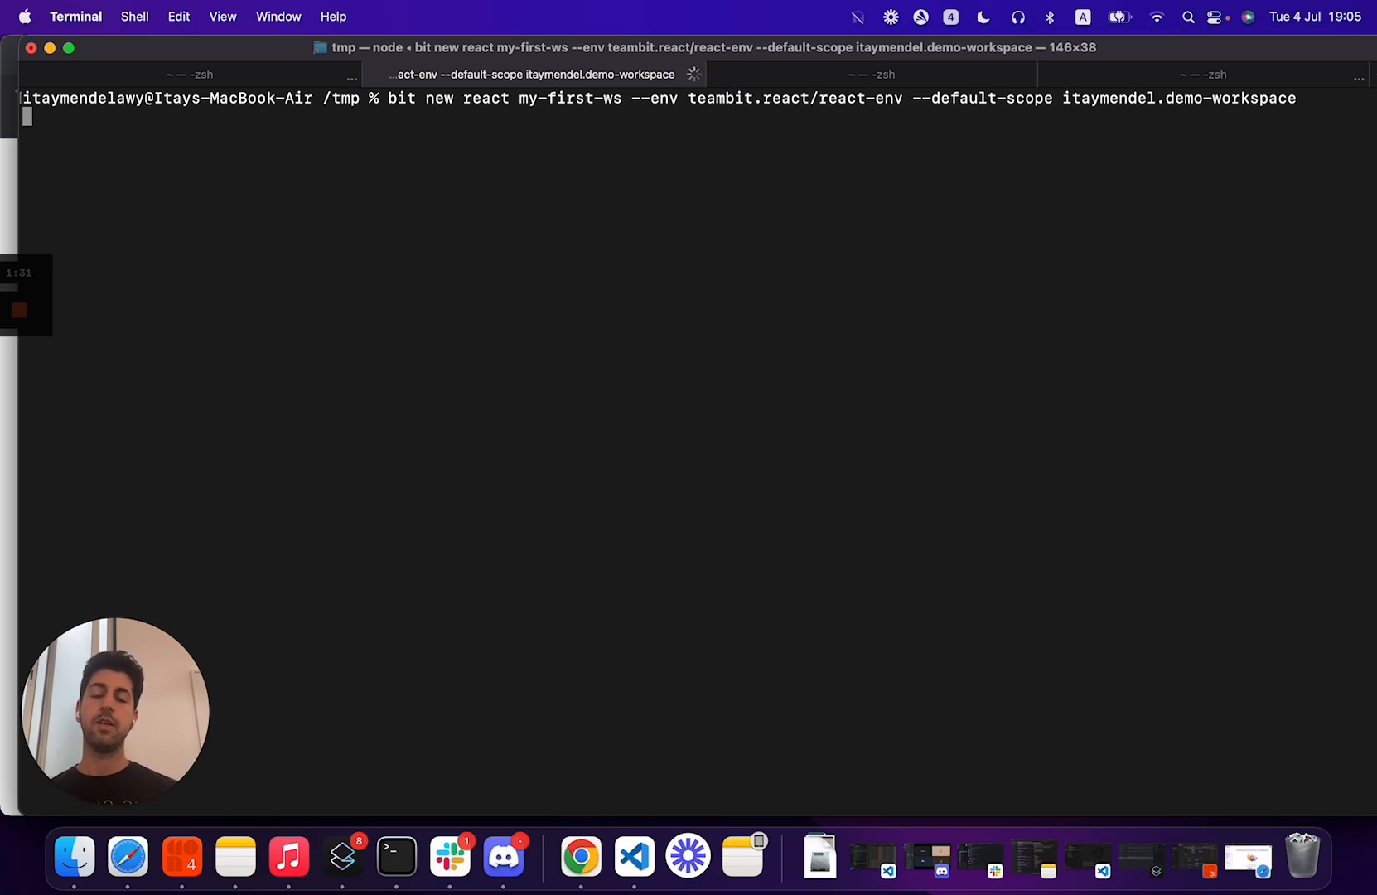
- After creation finishes, enter my-first-ws and launch it in VS Code with code
{"action": "key", "text": "Return"}
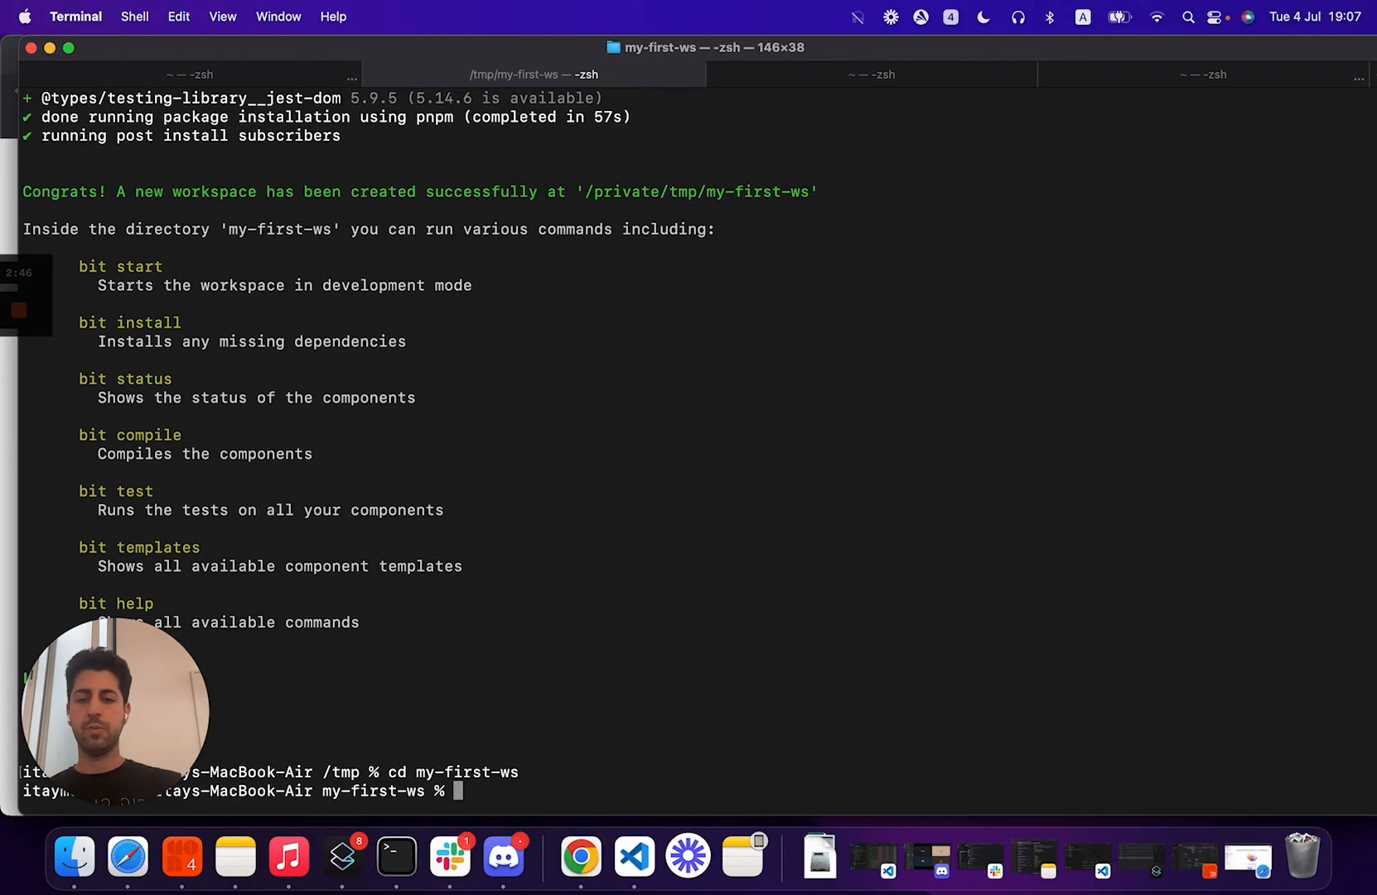
{"action": "type", "text": "cod"}
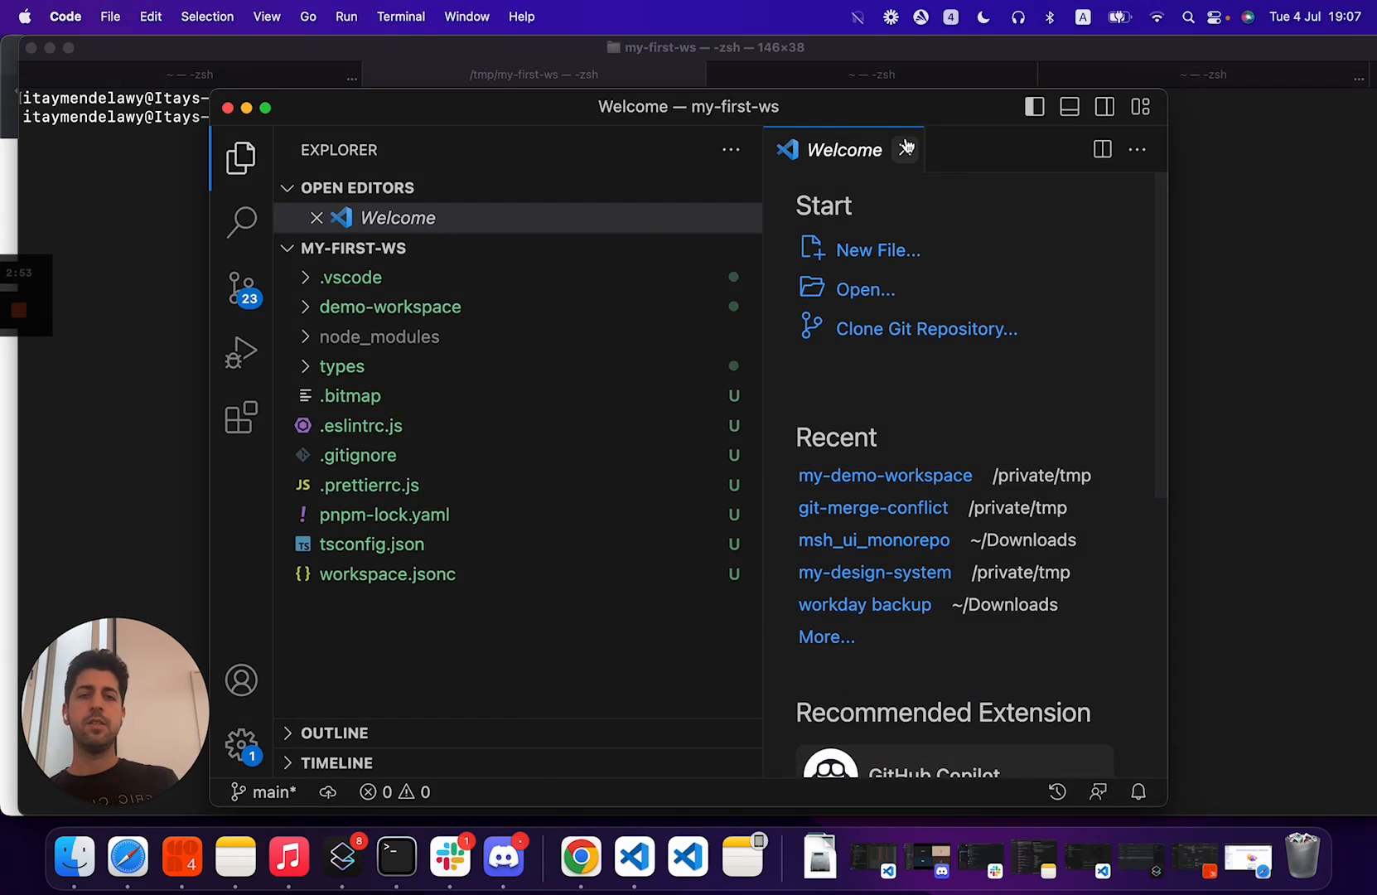
- View workspace.jsonc, scrolling to the teambit.generator envs entry for my-react-env
{"action": "left_click", "coordinate": [905, 149]}
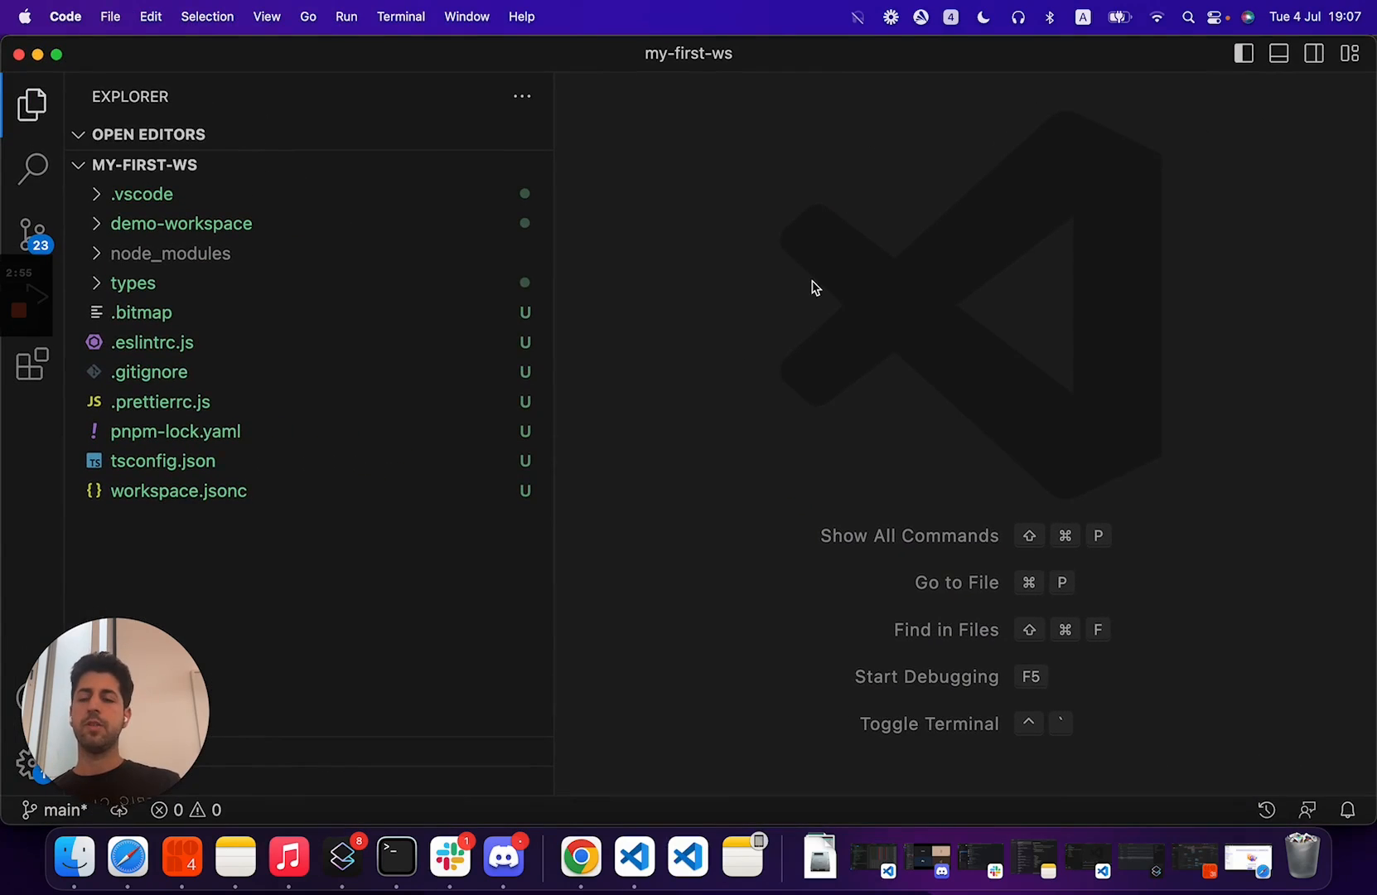
{"action": "left_click", "coordinate": [164, 461]}
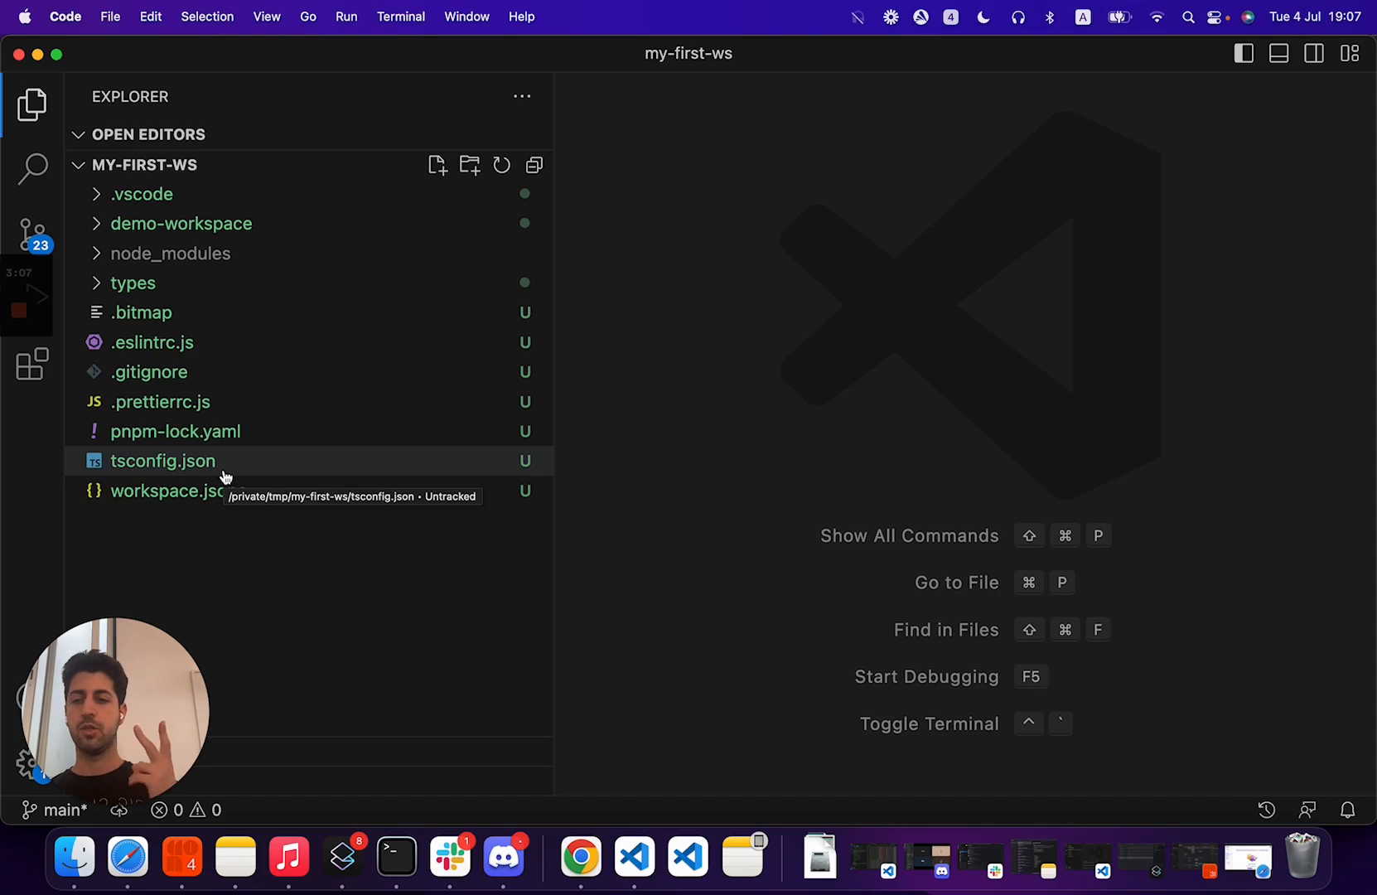
{"action": "mouse_move", "coordinate": [179, 491]}
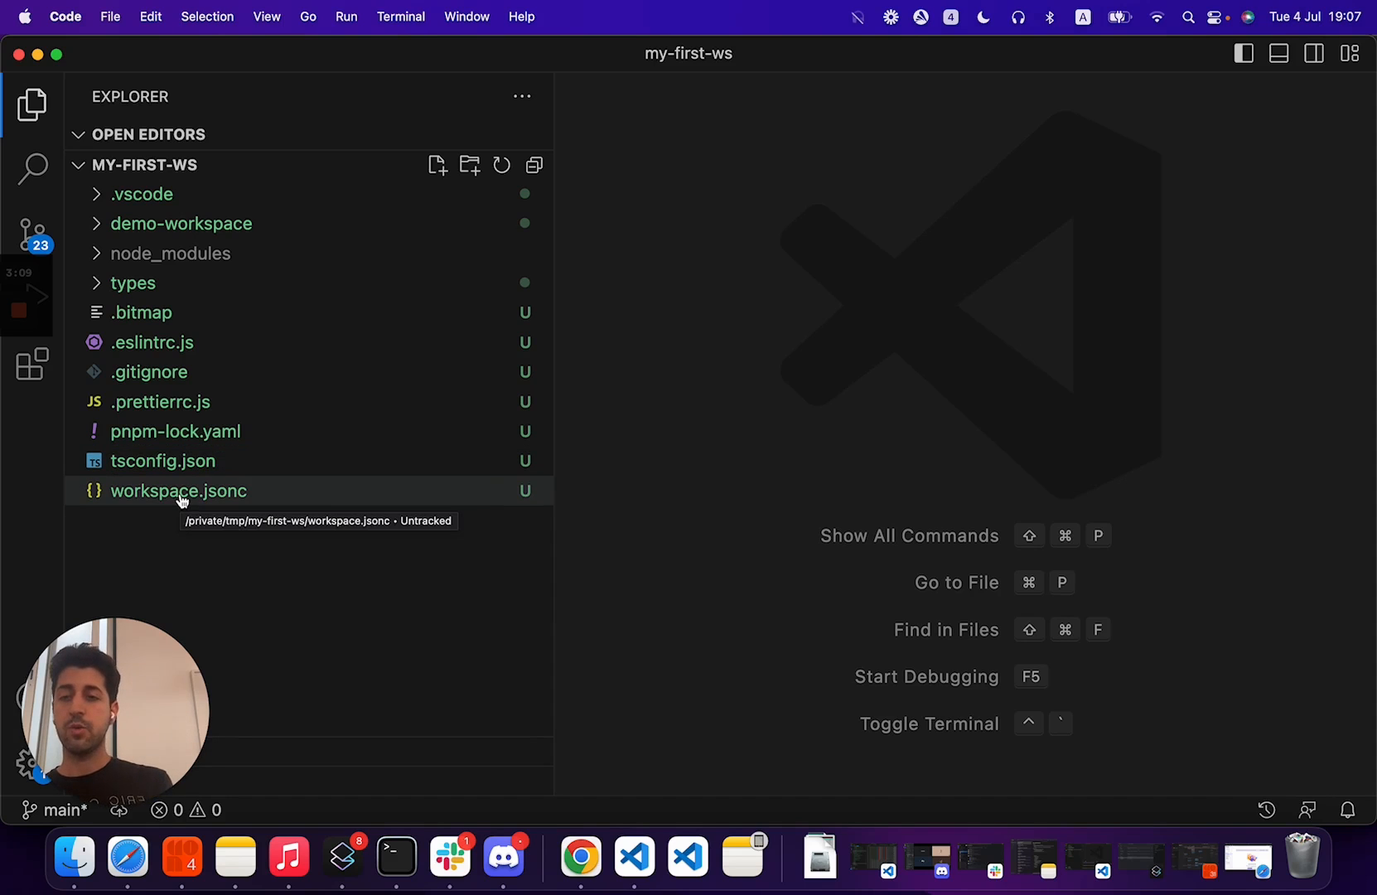
{"action": "left_click", "coordinate": [179, 491]}
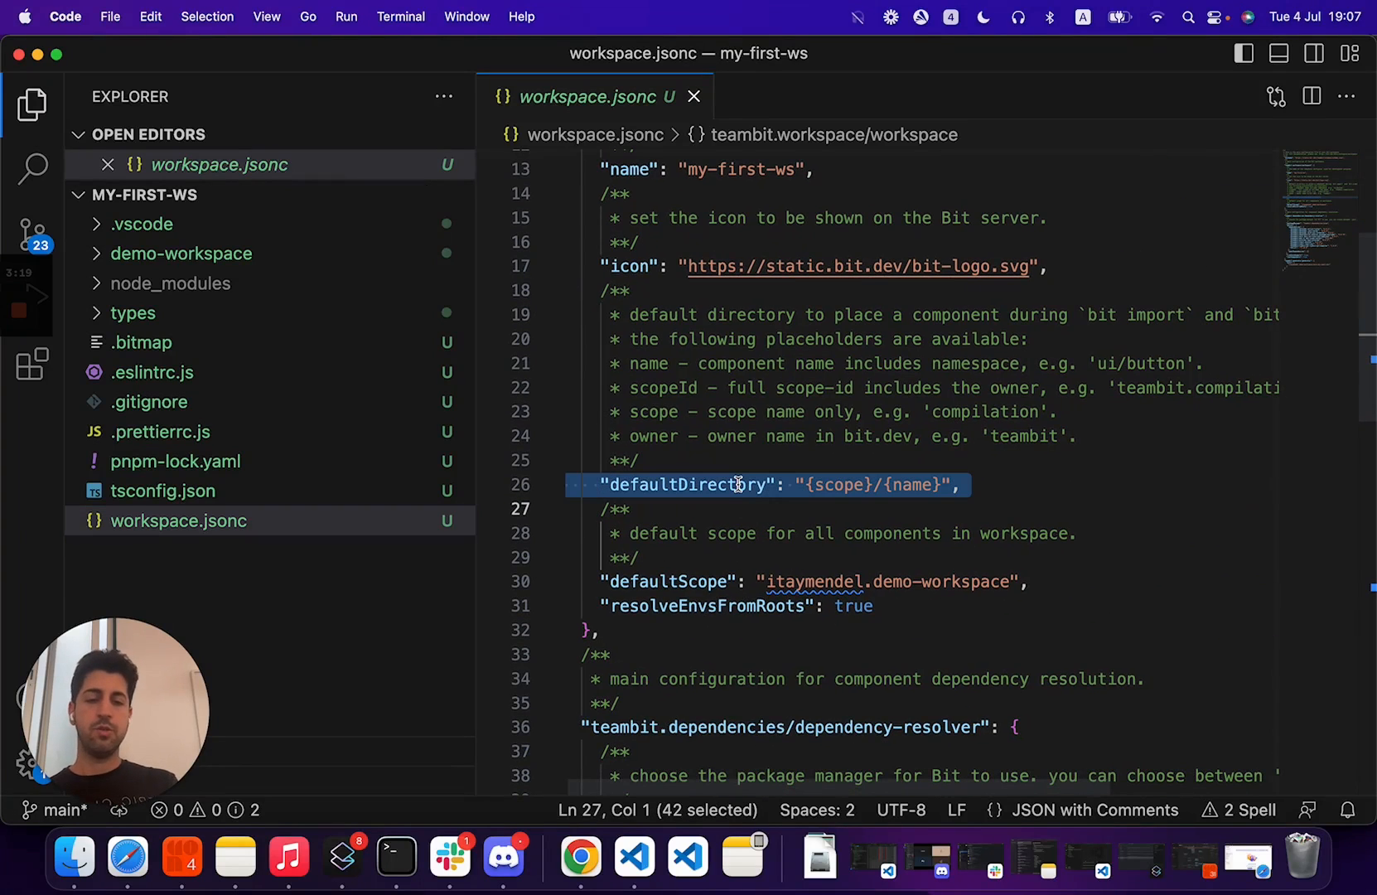
{"action": "scroll", "scroll_direction": "down", "scroll_amount": 3}
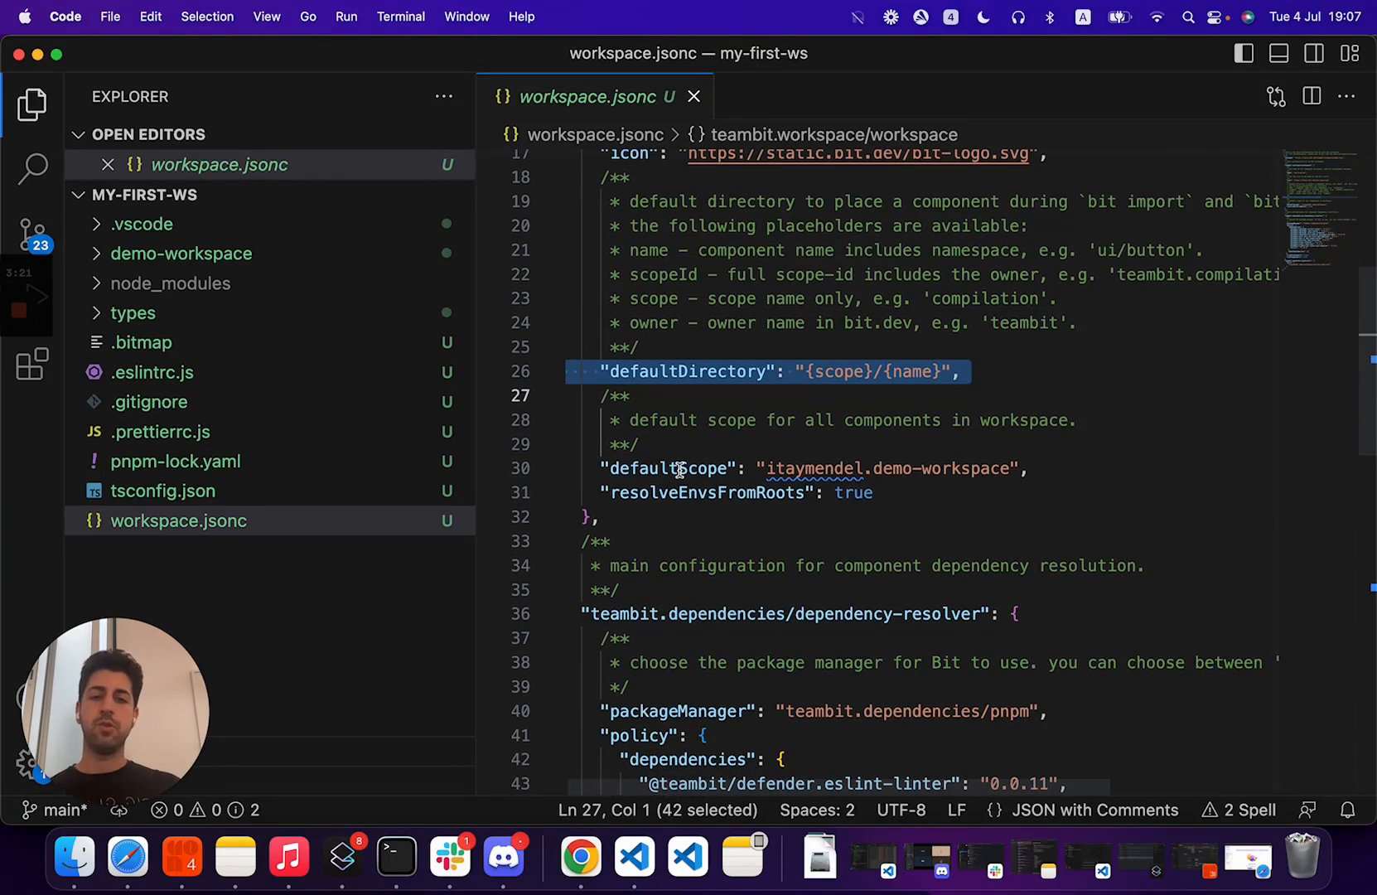
{"action": "left_click", "coordinate": [680, 468]}
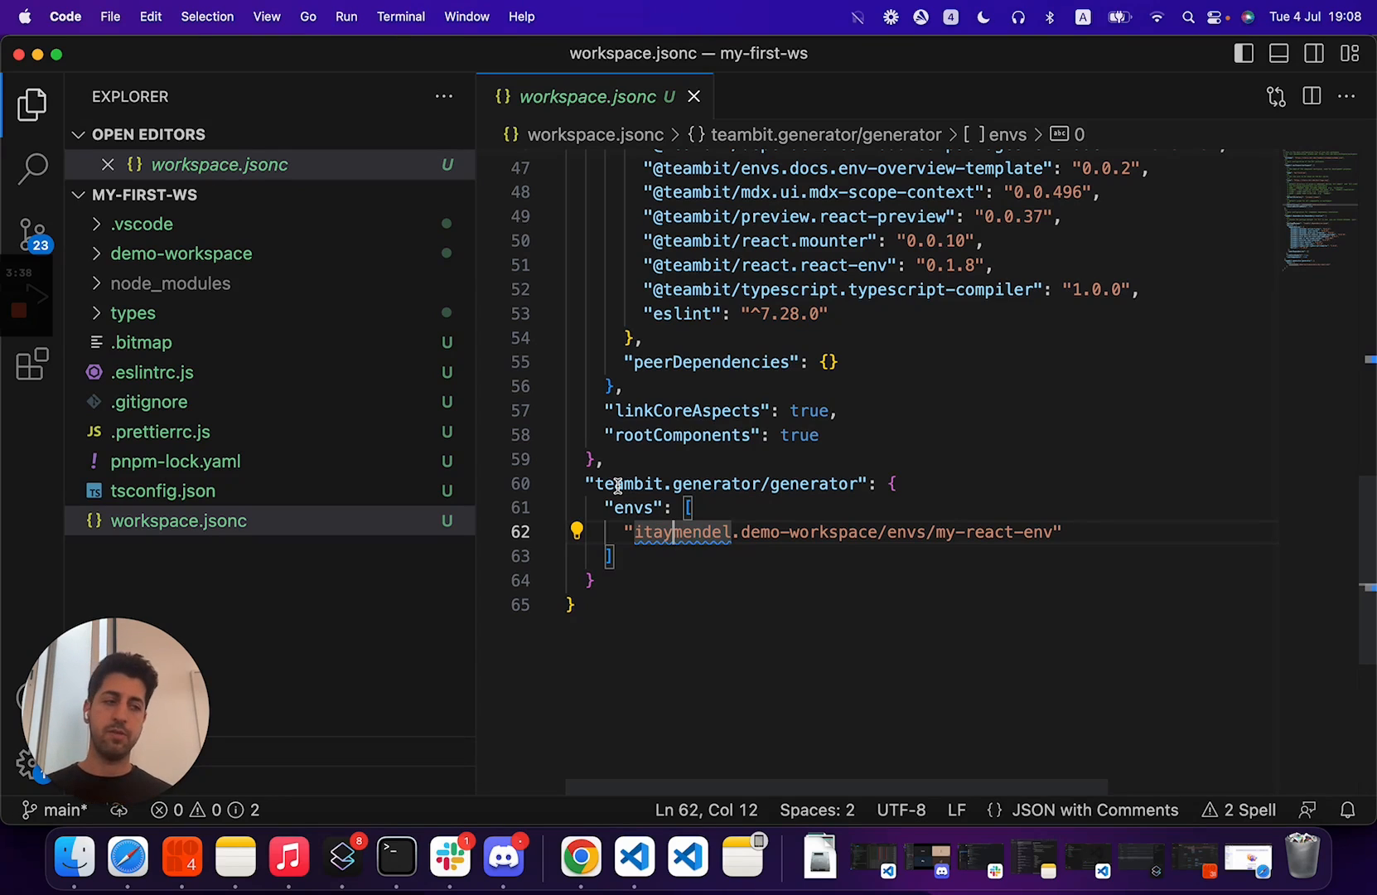
{"action": "mouse_move", "coordinate": [257, 353]}
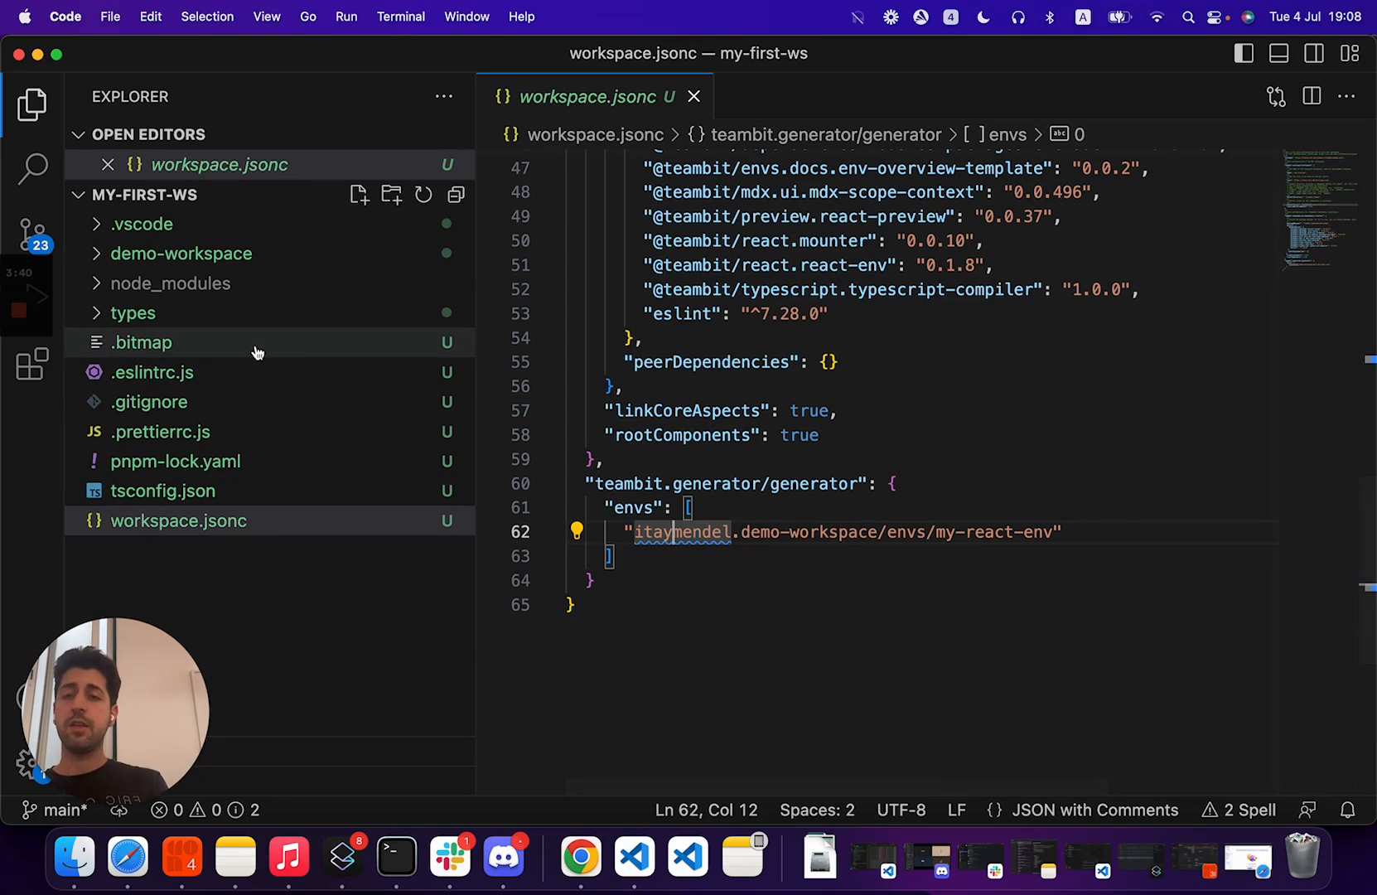
{"action": "mouse_move", "coordinate": [258, 351]}
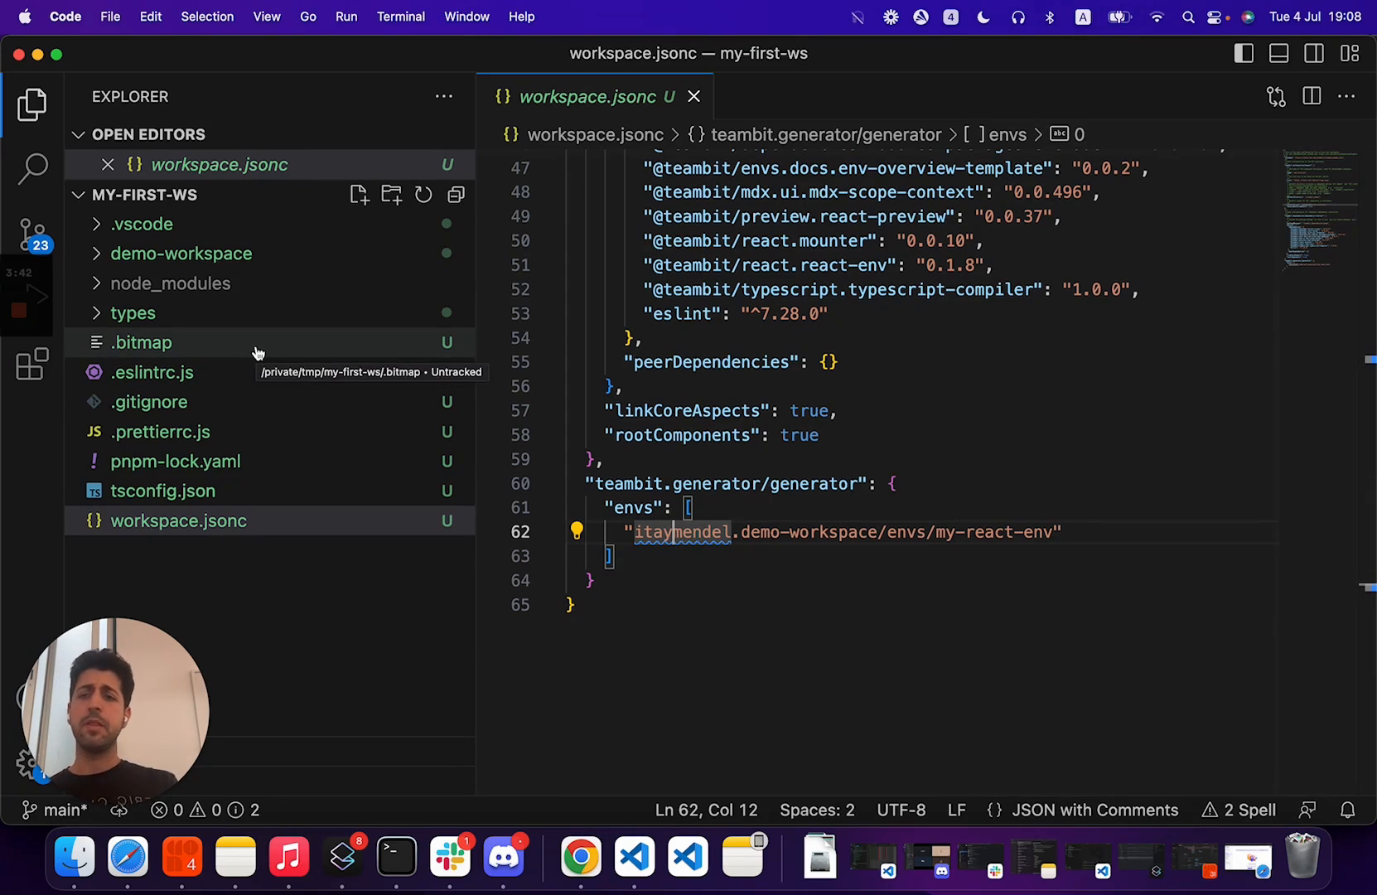
- Review the .bitmap file listing my-react-env, then close it
{"action": "left_click", "coordinate": [142, 344]}
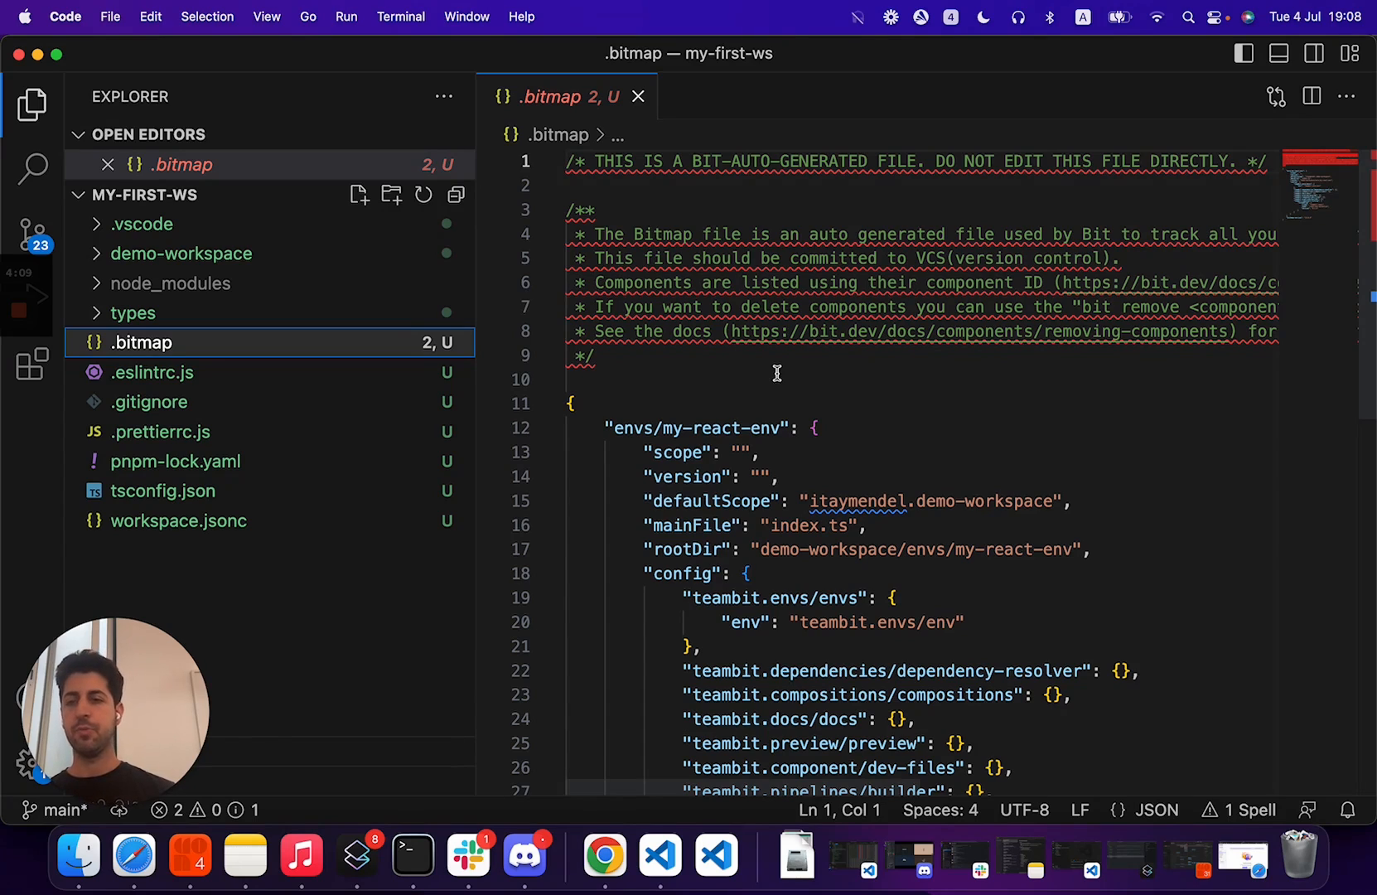
{"action": "left_click", "coordinate": [638, 96]}
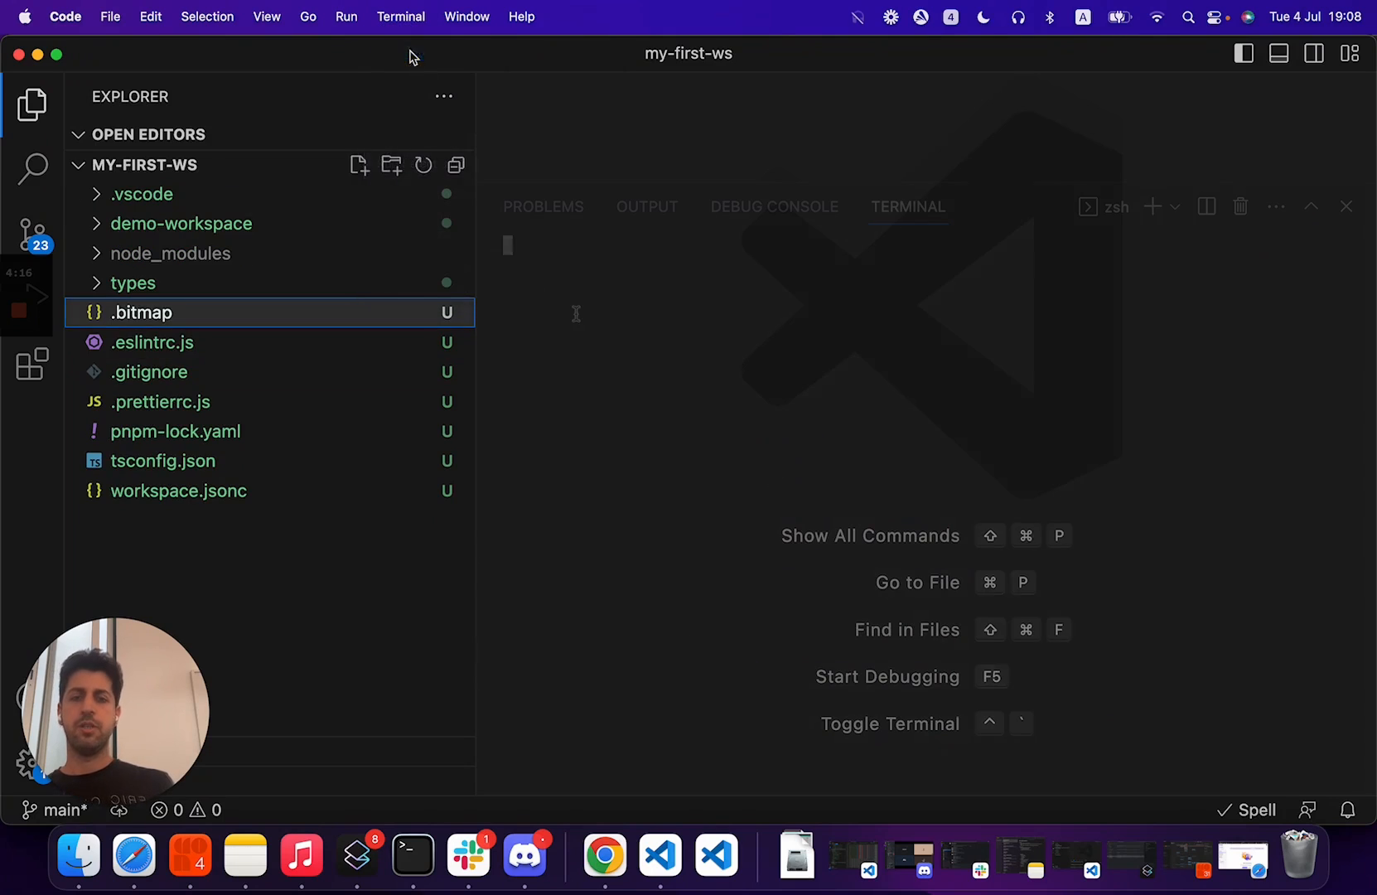
- Run bit install lodash in the integrated terminal, adding lodash 4.17.21, then clear the terminal
{"action": "left_click", "coordinate": [906, 207]}
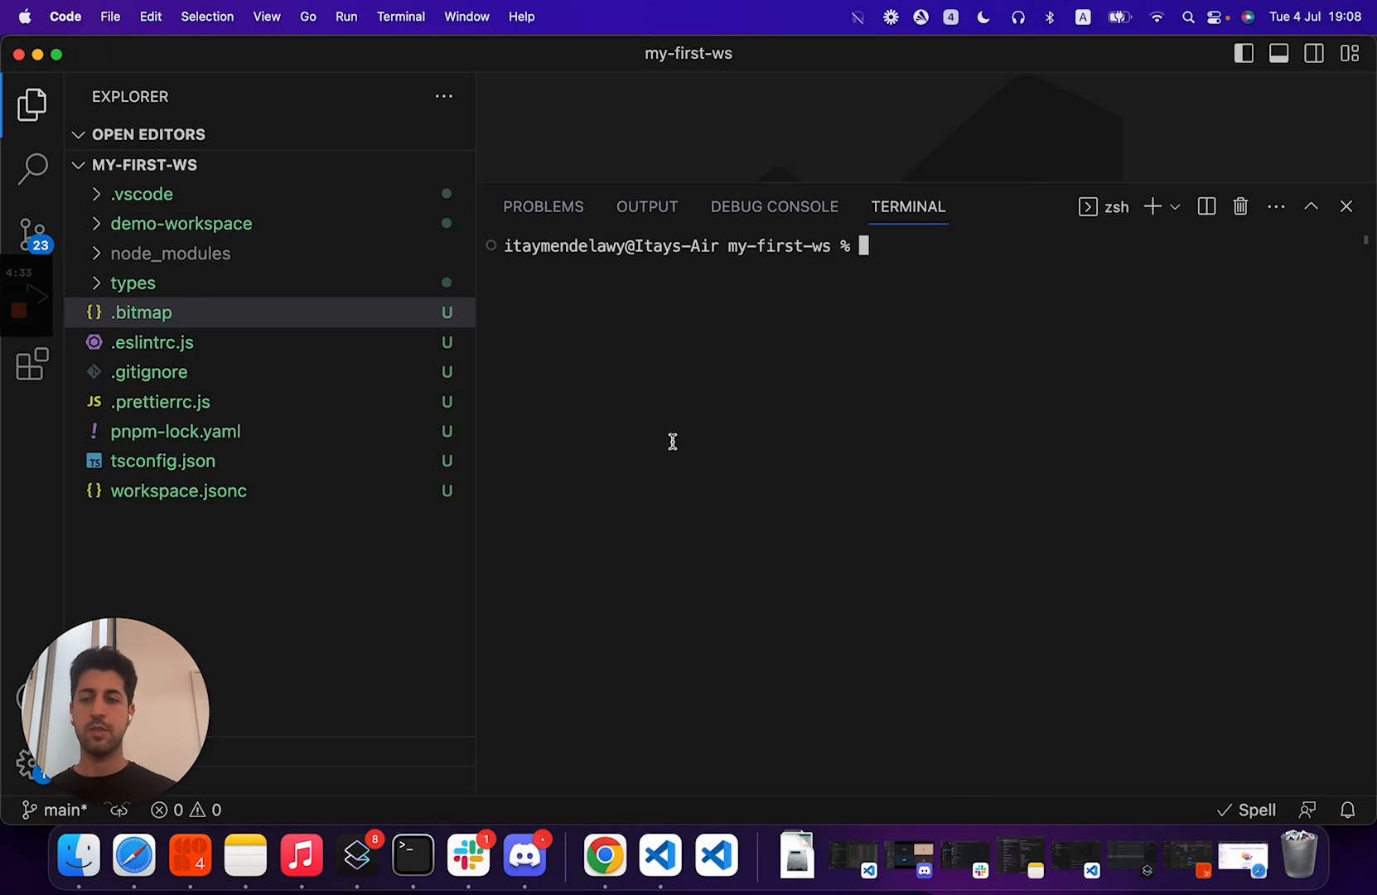
{"action": "type", "text": "b"}
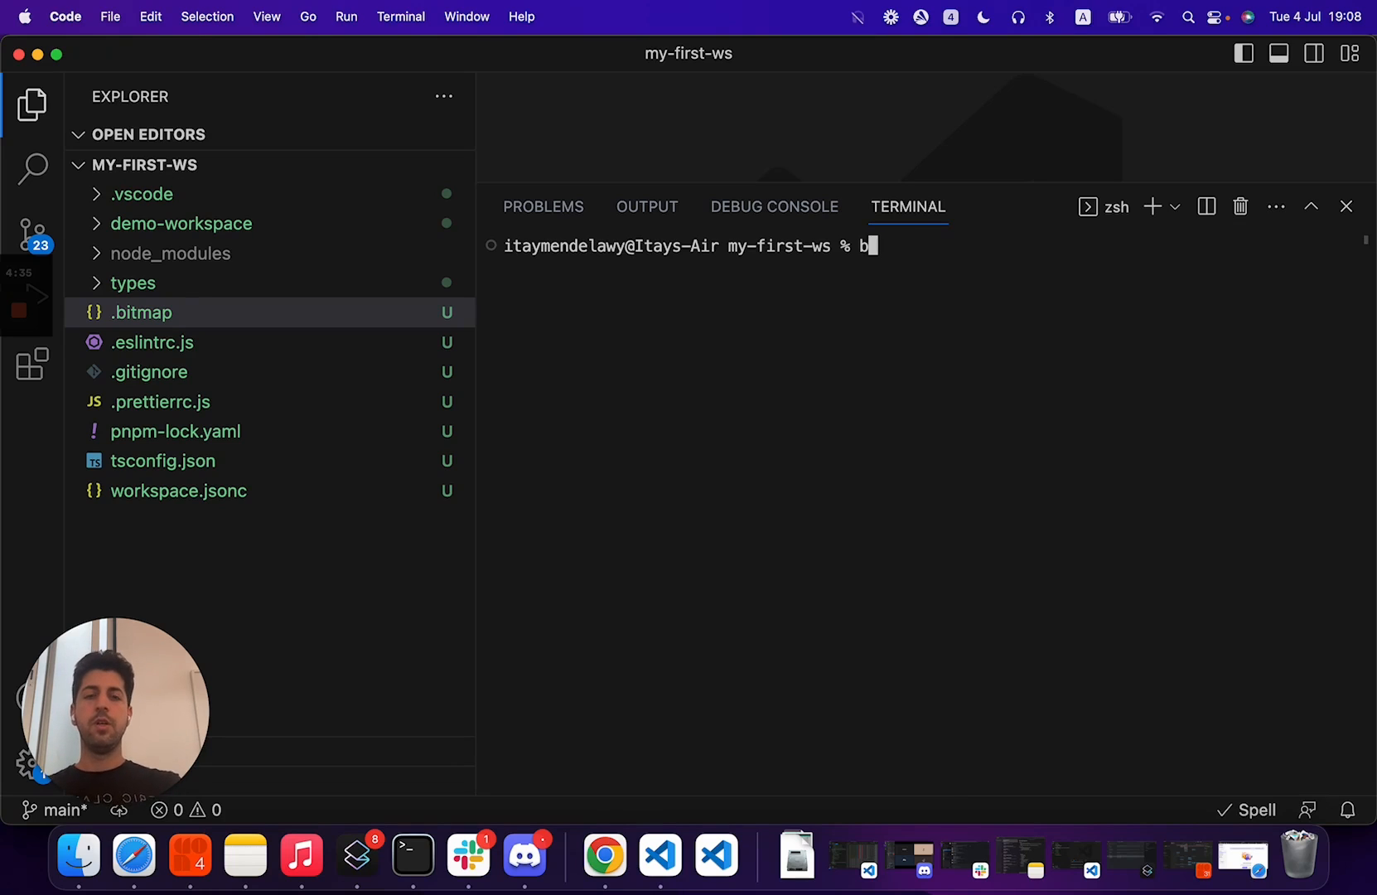
{"action": "type", "text": "it install lodash"}
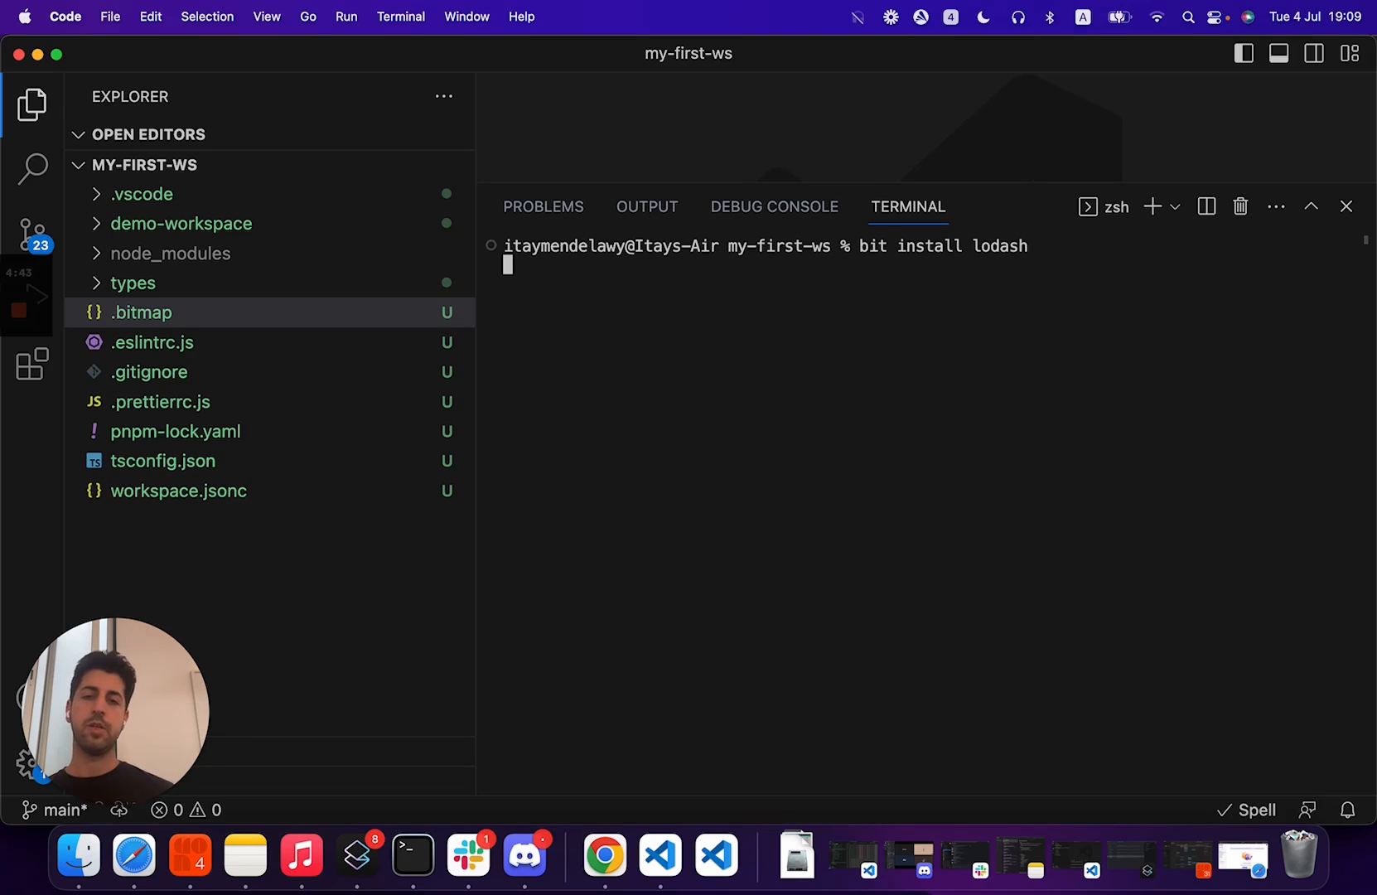
{"action": "key", "text": "Return"}
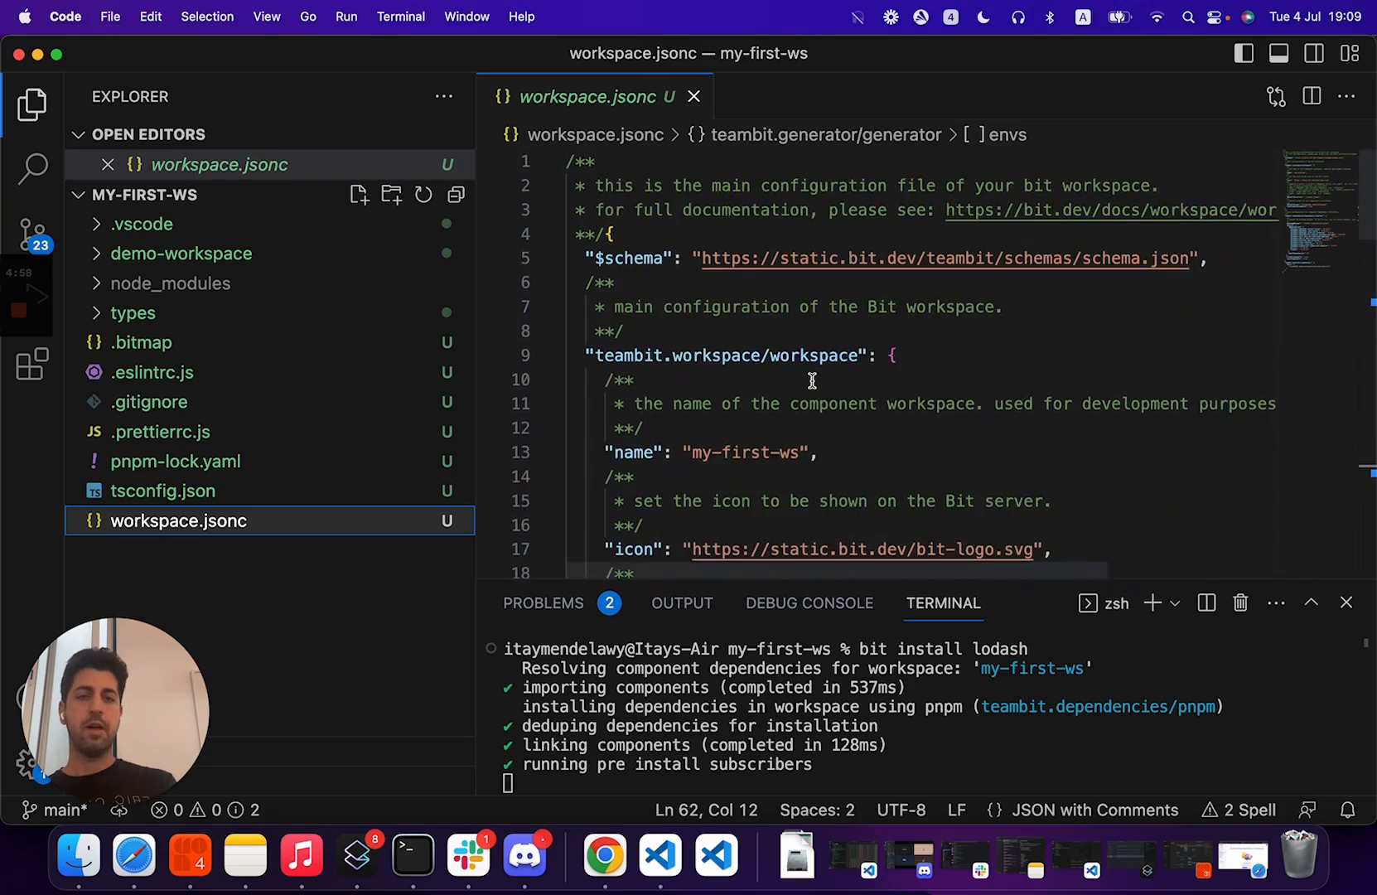
{"action": "scroll", "scroll_direction": "down", "scroll_amount": 3}
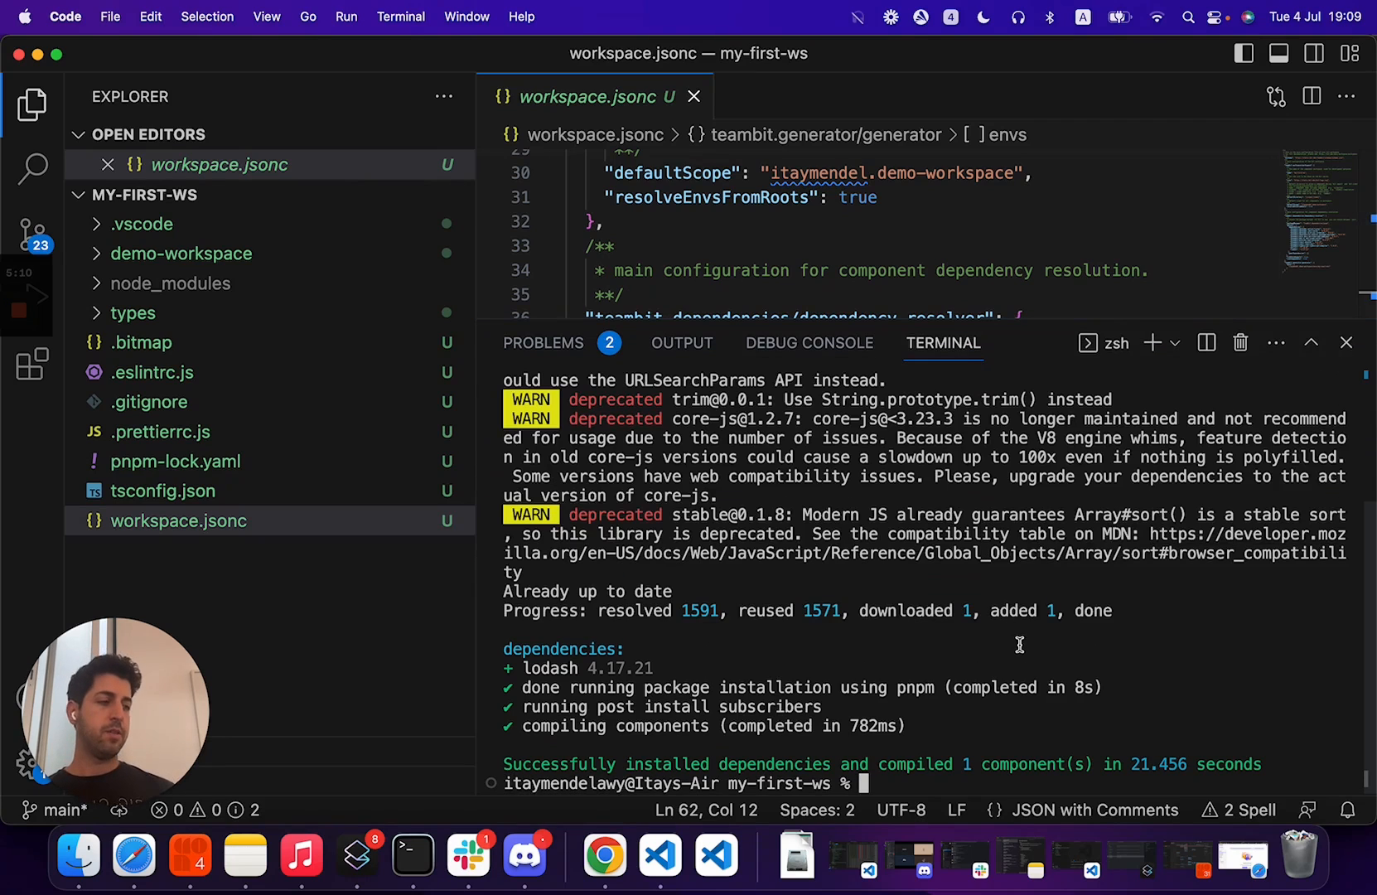
{"action": "type", "text": "c"}
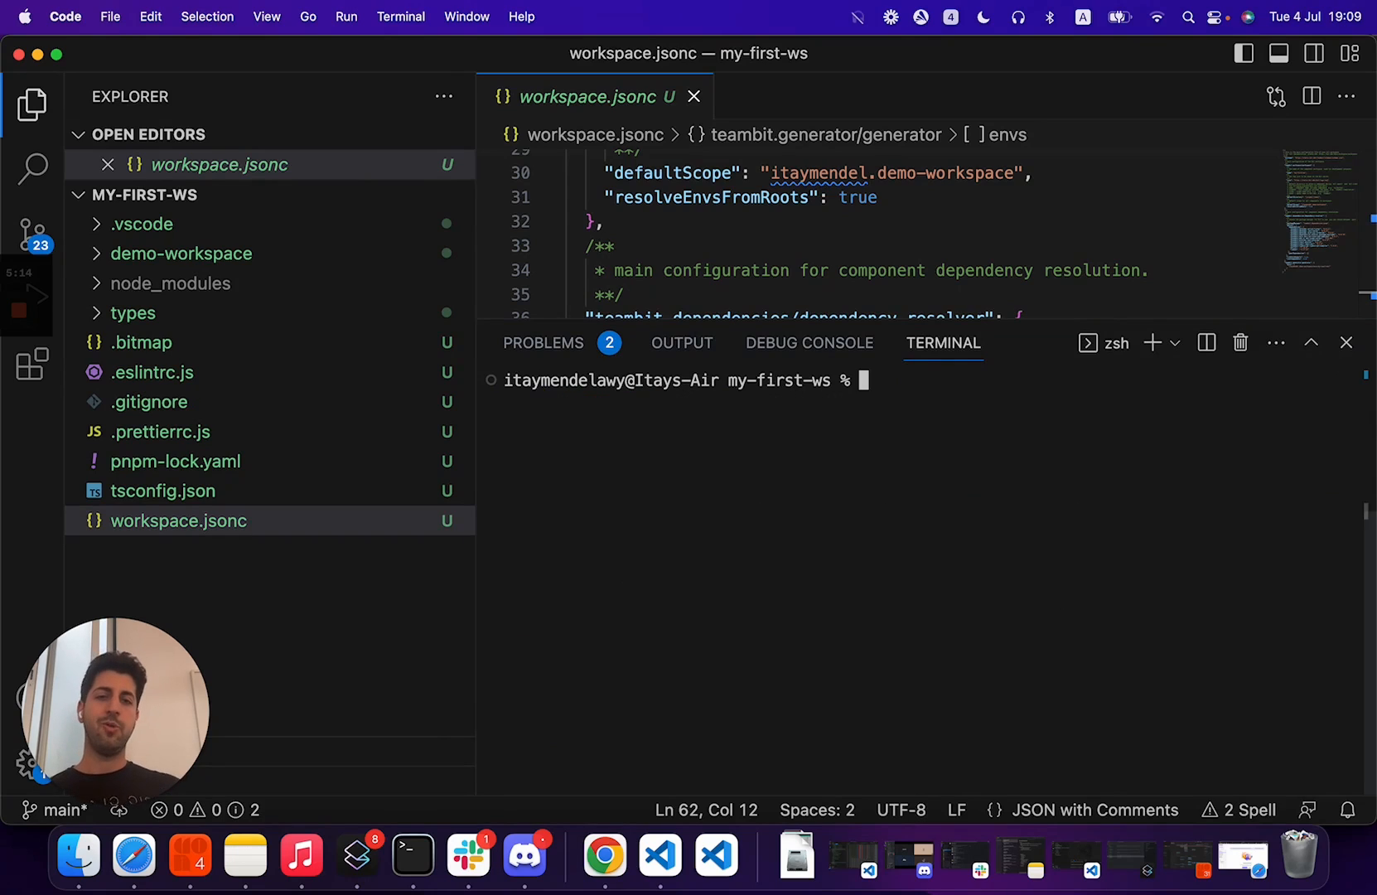
- Run bit templates to list the my-react-env templates: react, react-hook, react-context, react-app and more
{"action": "scroll", "scroll_direction": "down", "scroll_amount": 3}
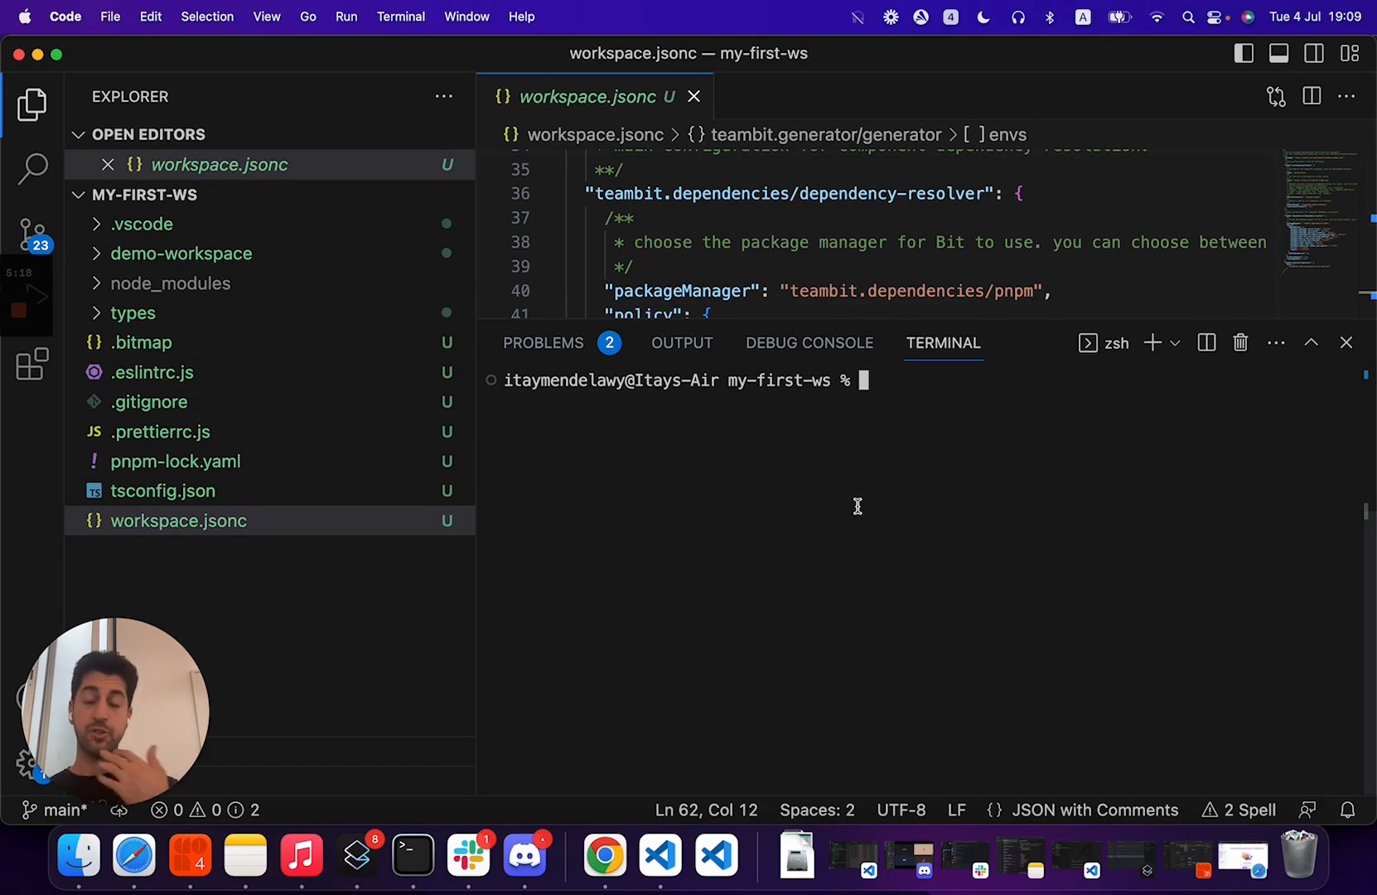
{"action": "type", "text": "bit temp"}
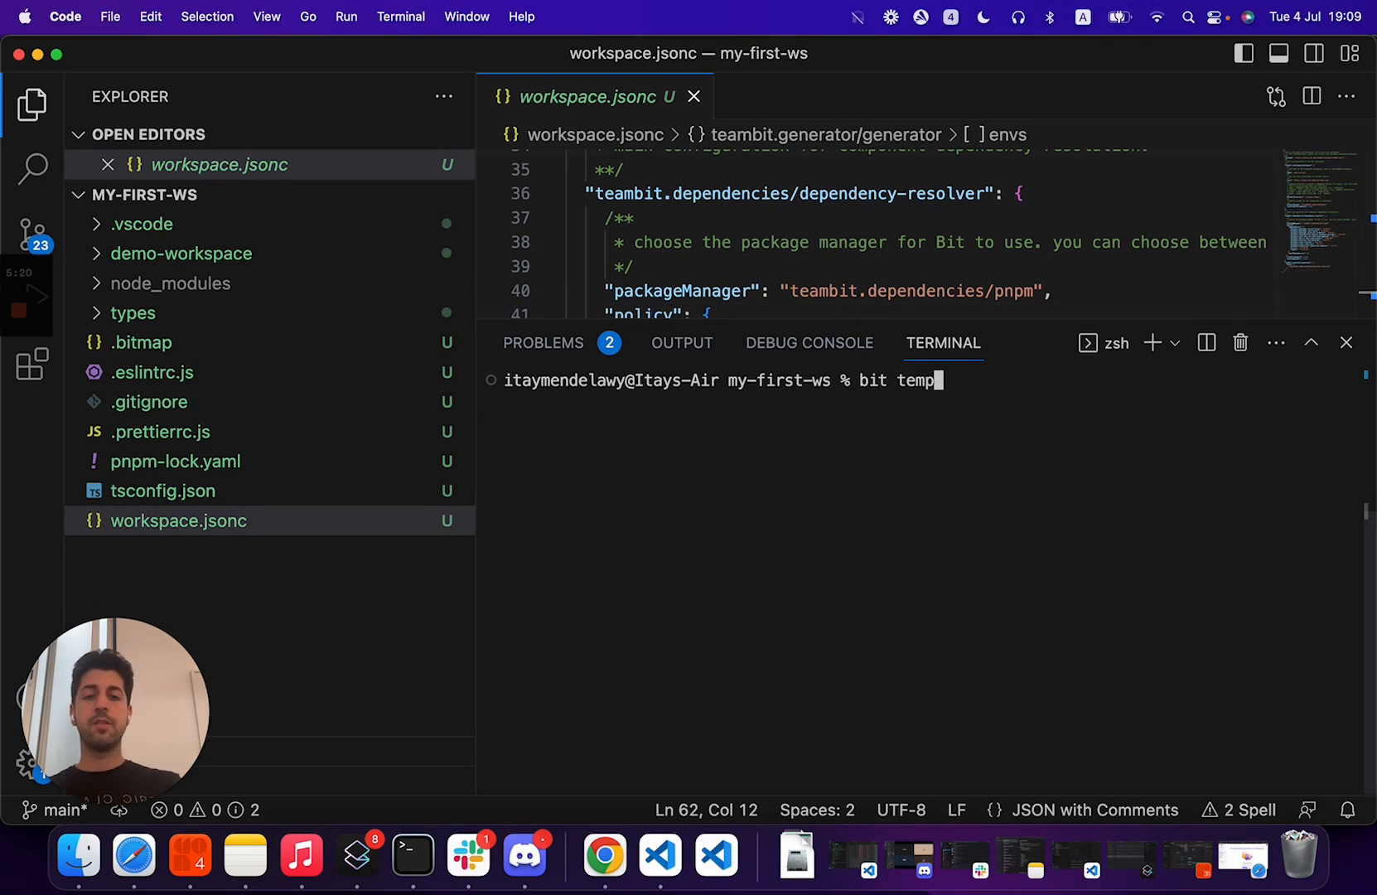
{"action": "type", "text": "lates"}
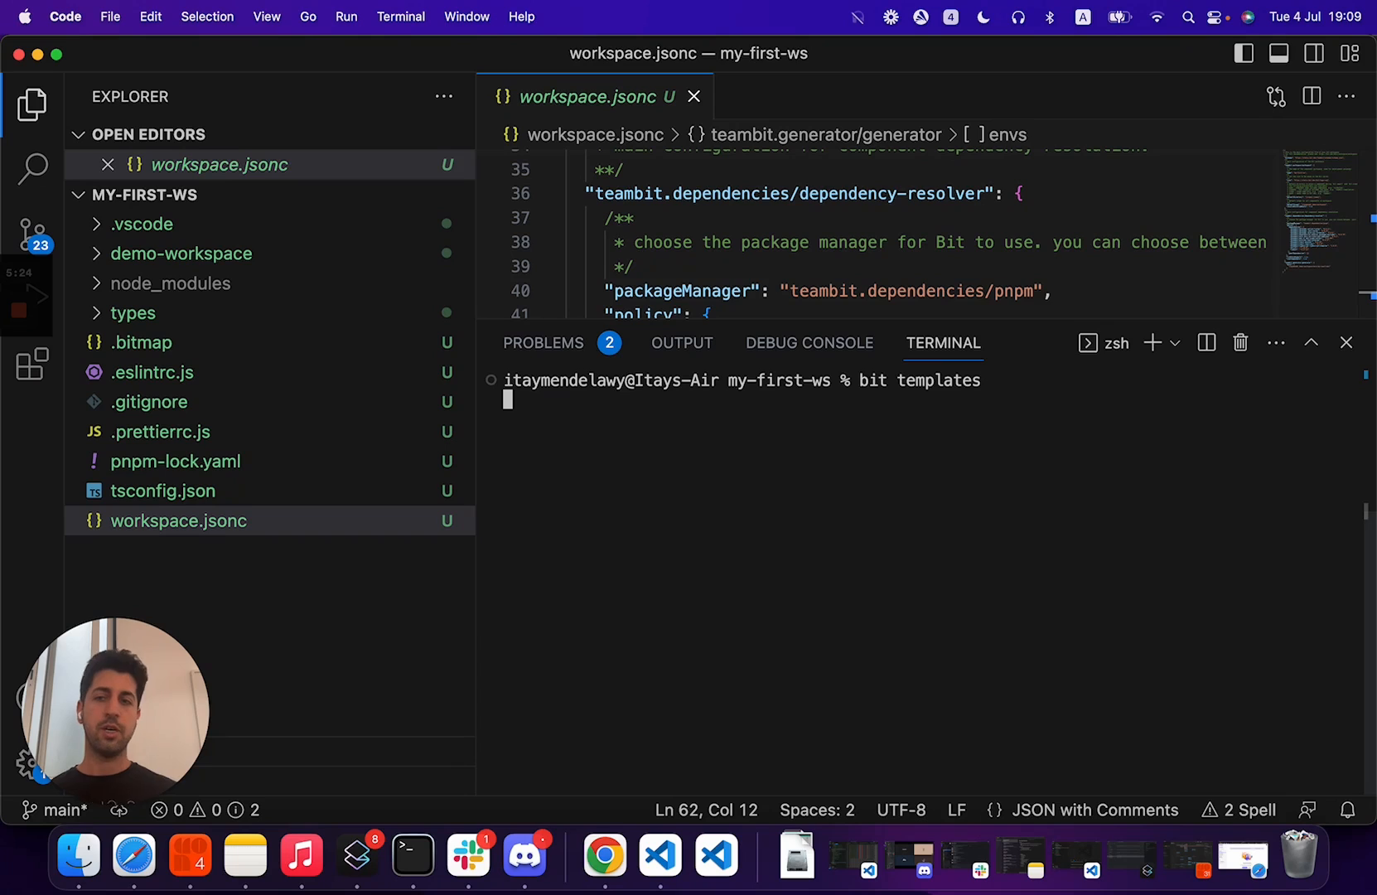
{"action": "key", "text": "Return"}
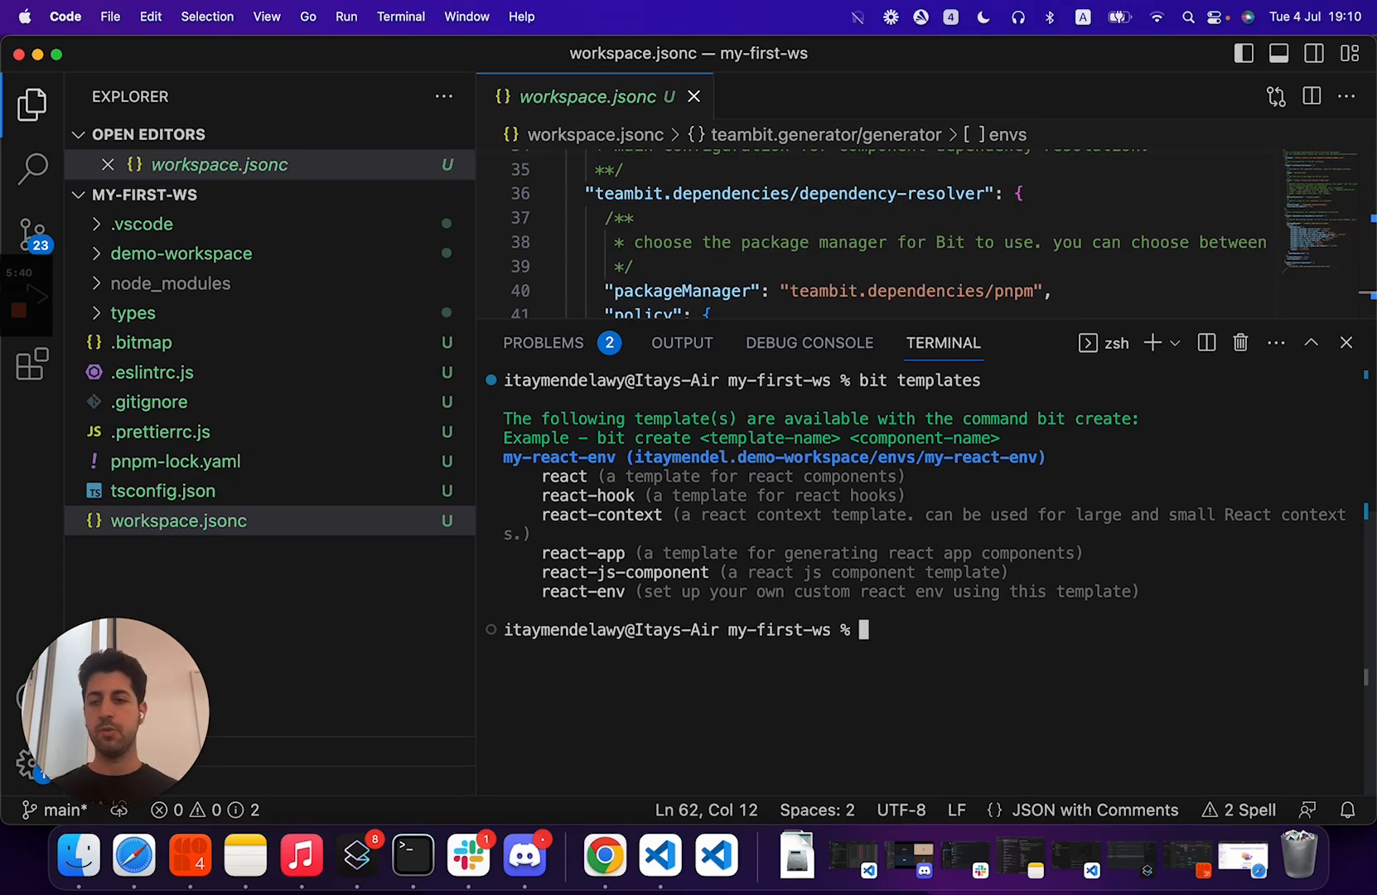
- Run bit create react my-first-component and reveal its index, composition, spec and component files in the Explorer
{"action": "type", "text": "bit create react my-"}
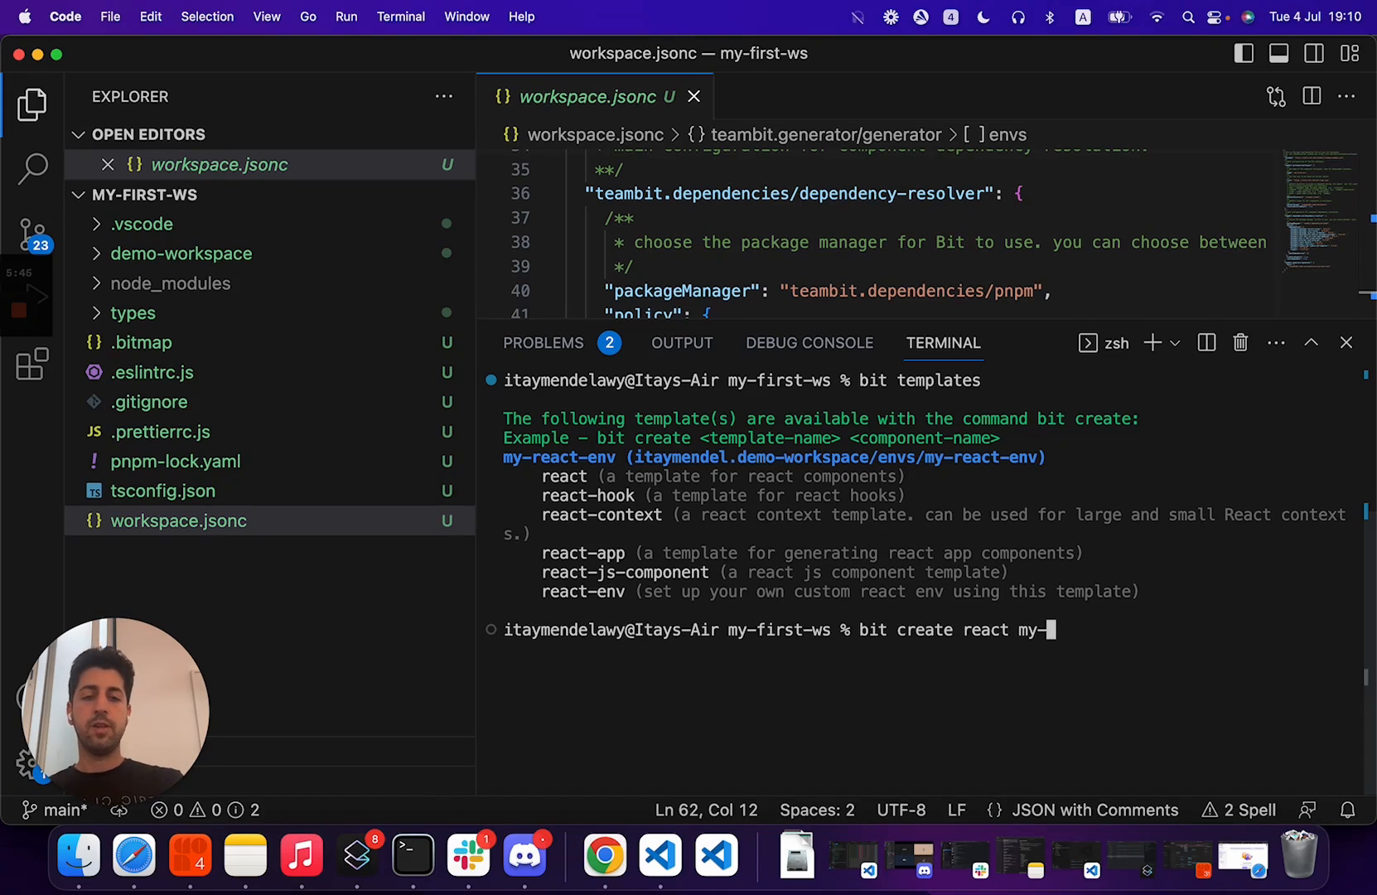
{"action": "type", "text": "first-compo"}
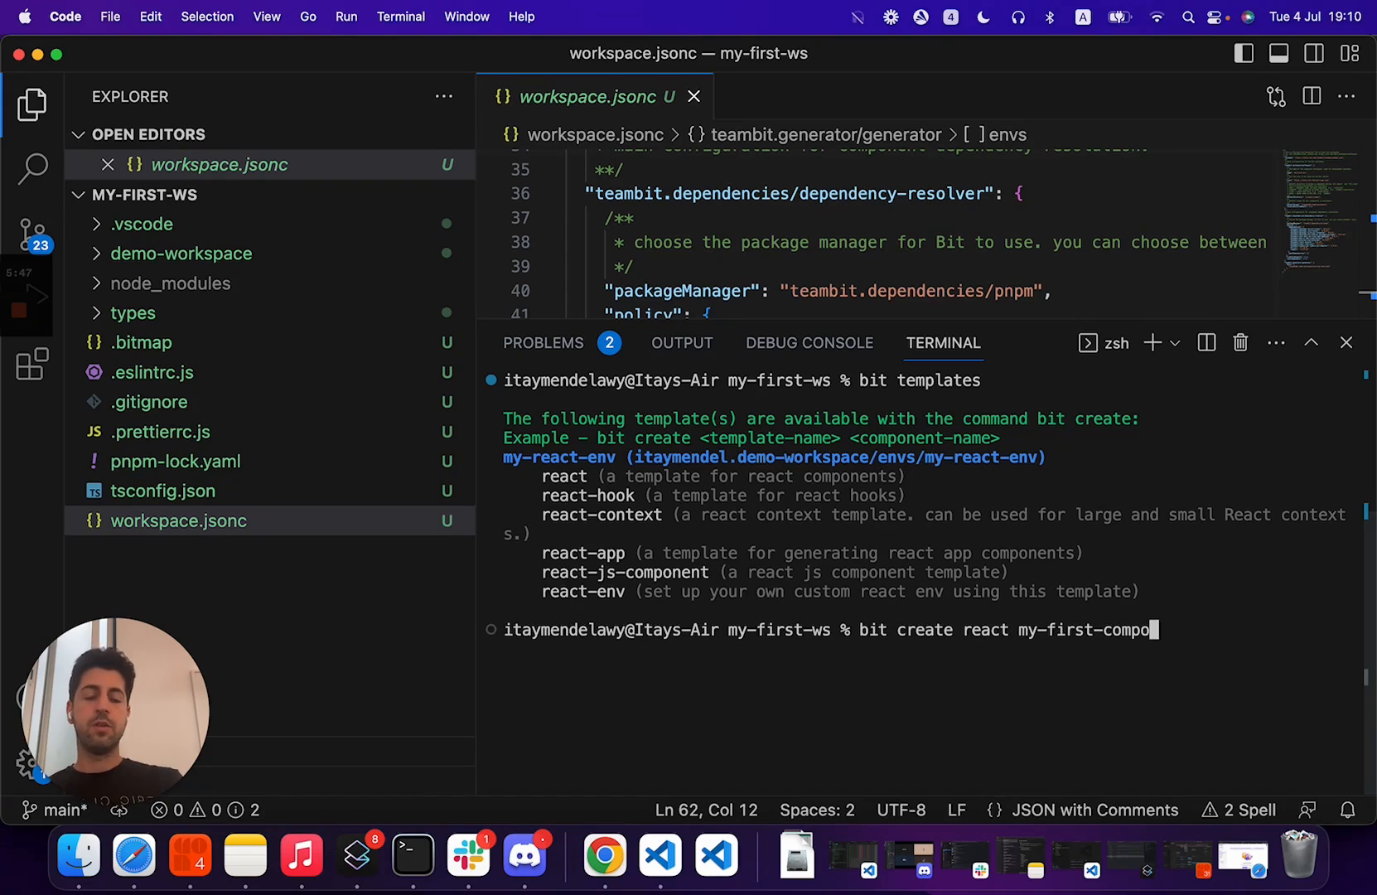
{"action": "key", "text": "Return"}
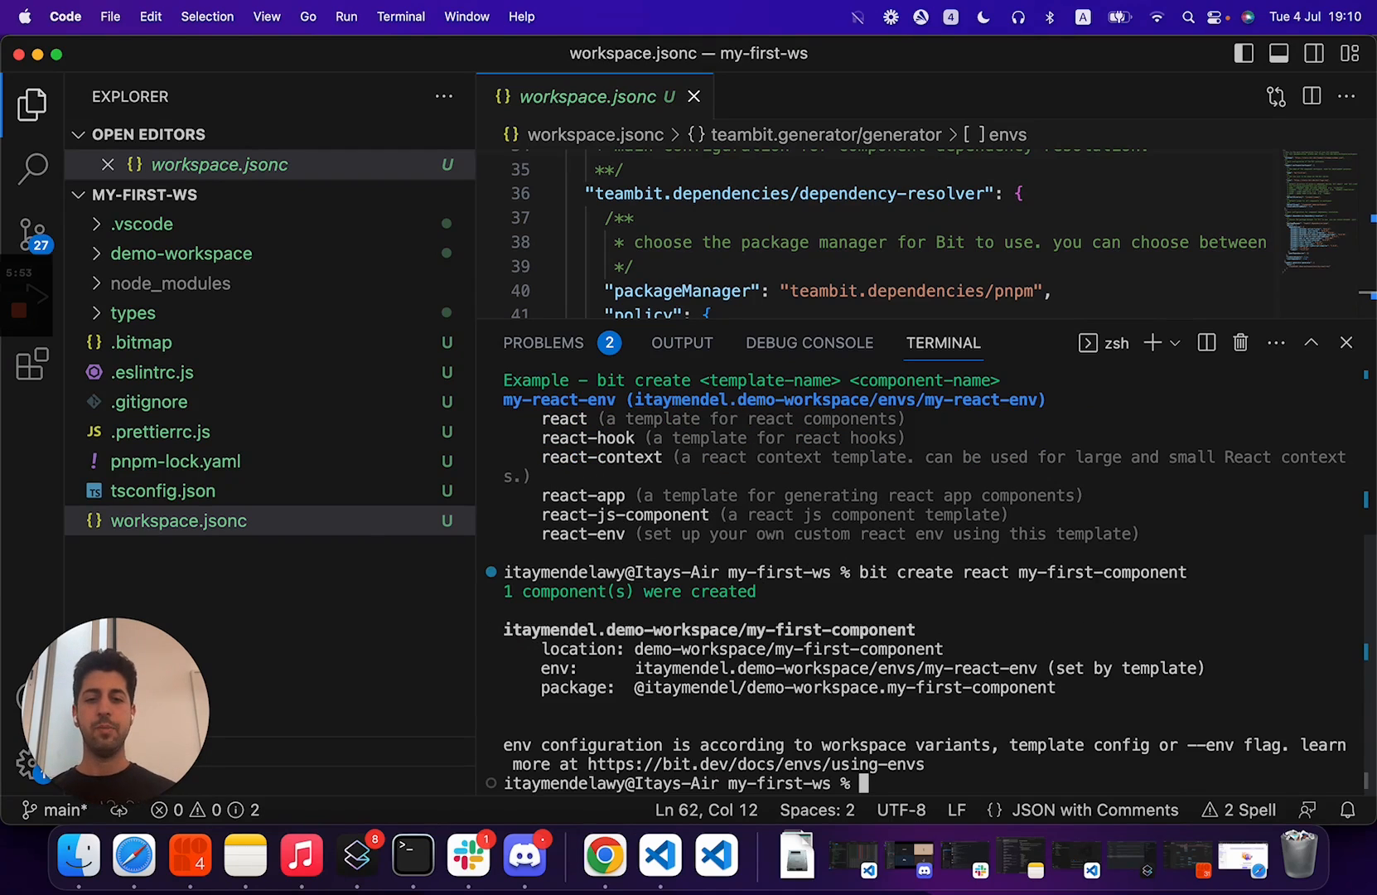
{"action": "mouse_move", "coordinate": [704, 609]}
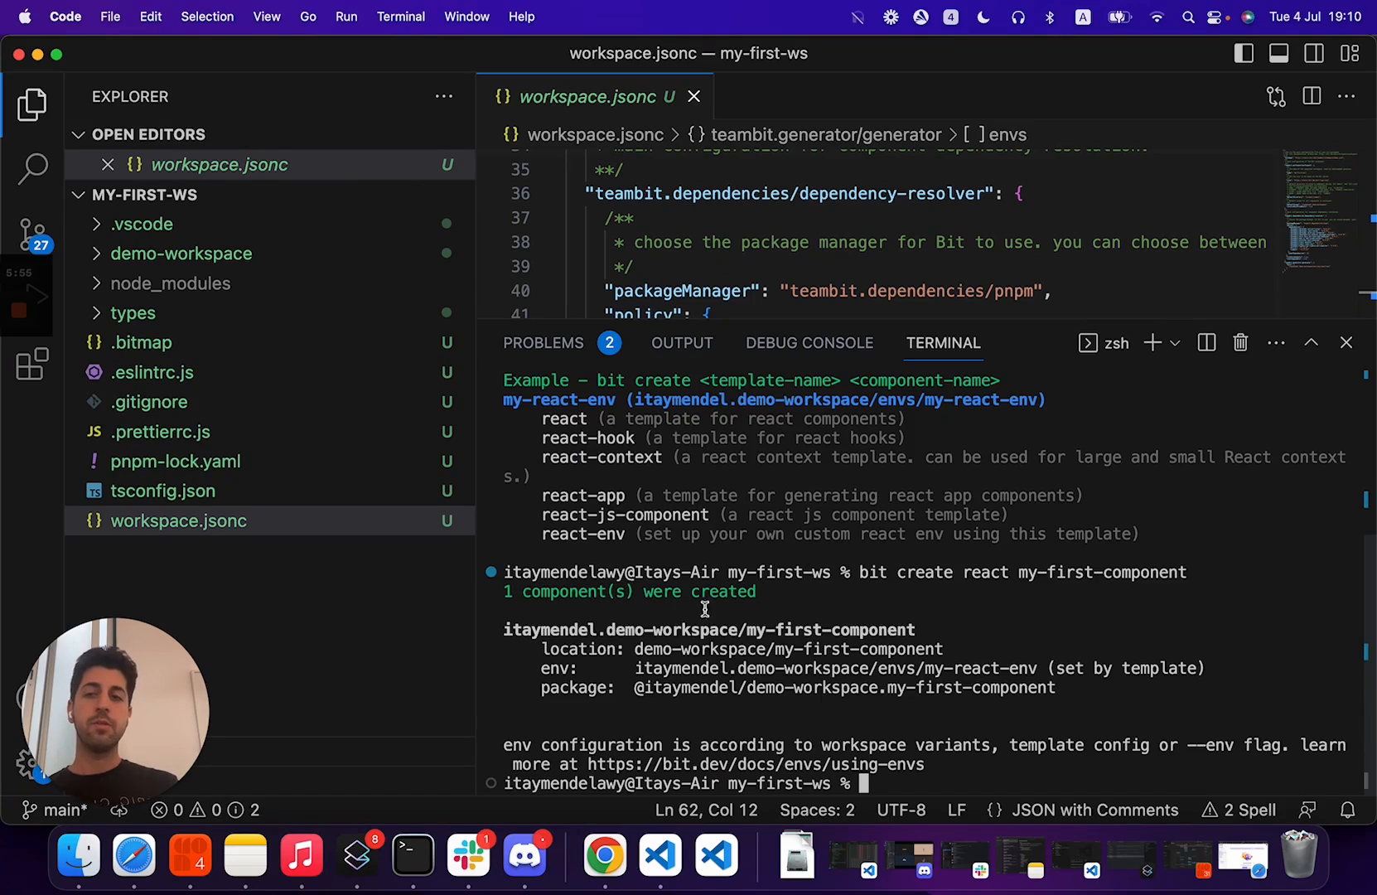
{"action": "left_click", "coordinate": [181, 254]}
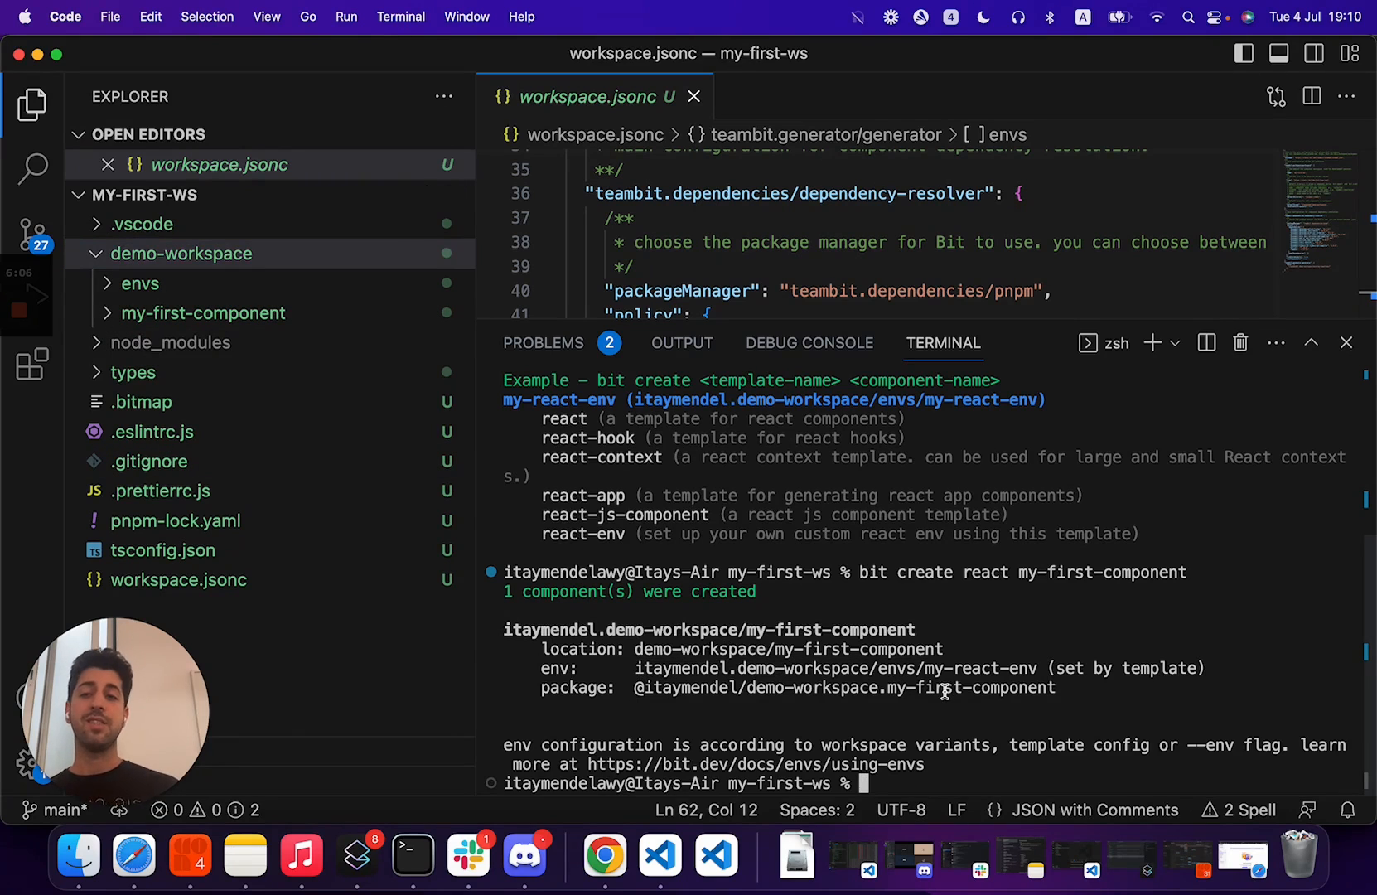
{"action": "left_click", "coordinate": [204, 313]}
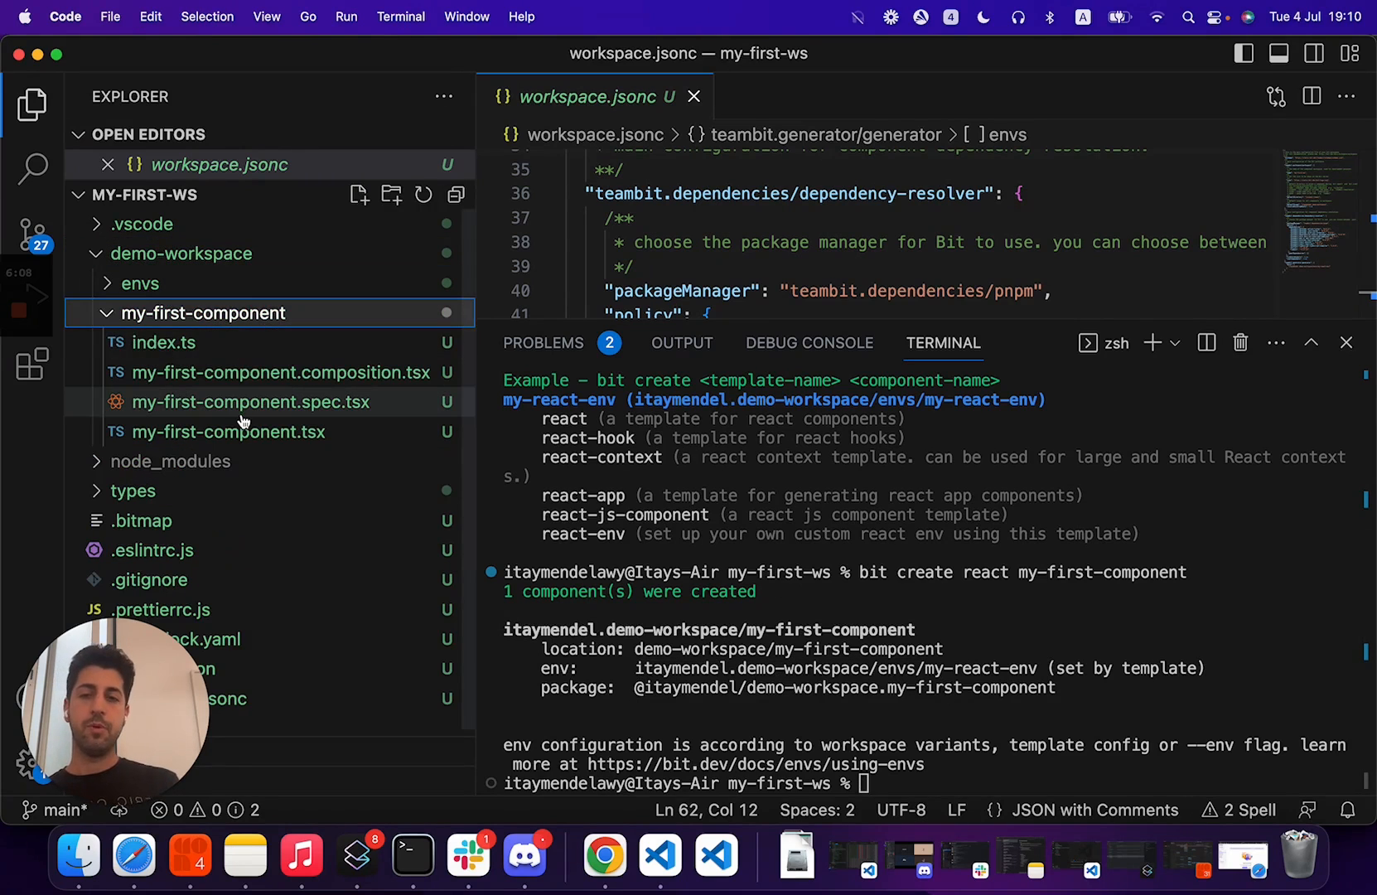